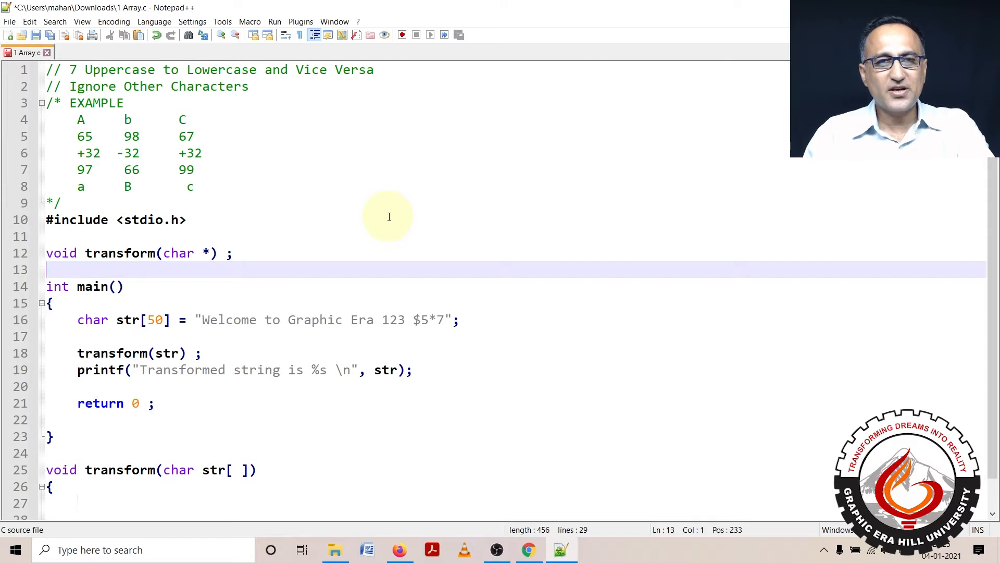
# Highlight the sample sentence and point out the ASCII example: C is 67, offset +32
pyautogui.moveTo(202, 320); pyautogui.dragTo(305, 319)
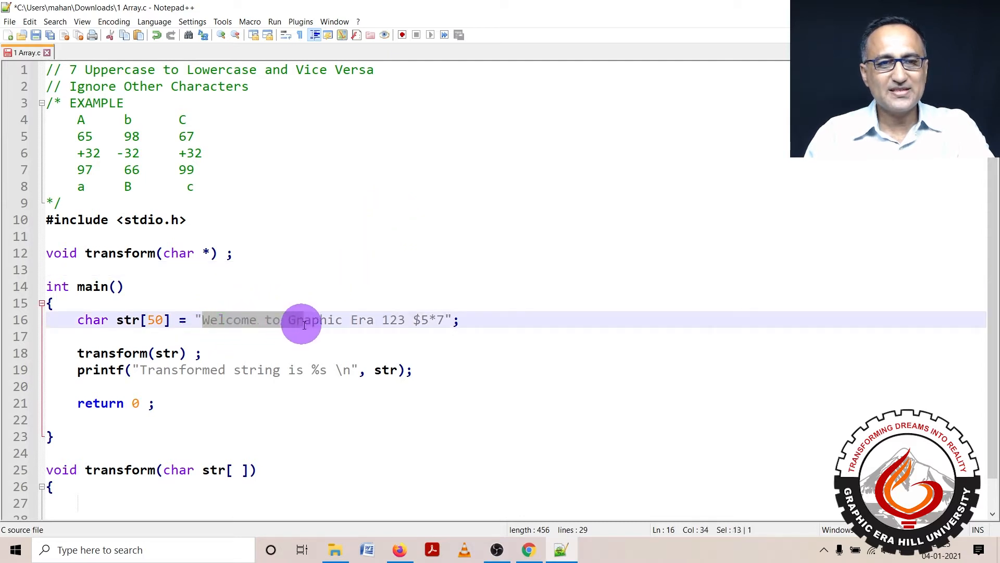
pyautogui.moveTo(288, 319); pyautogui.dragTo(444, 319)
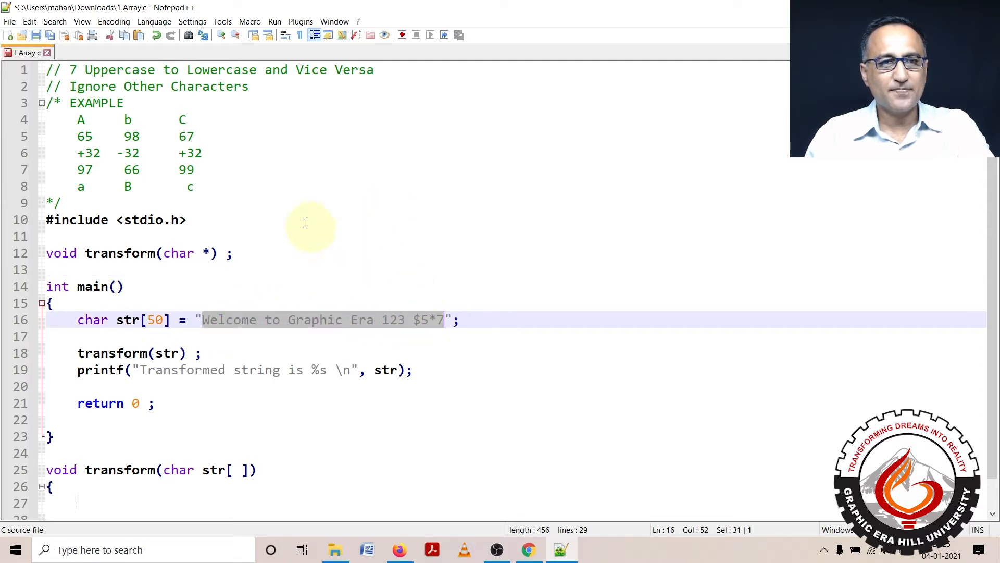
pyautogui.moveTo(238, 168)
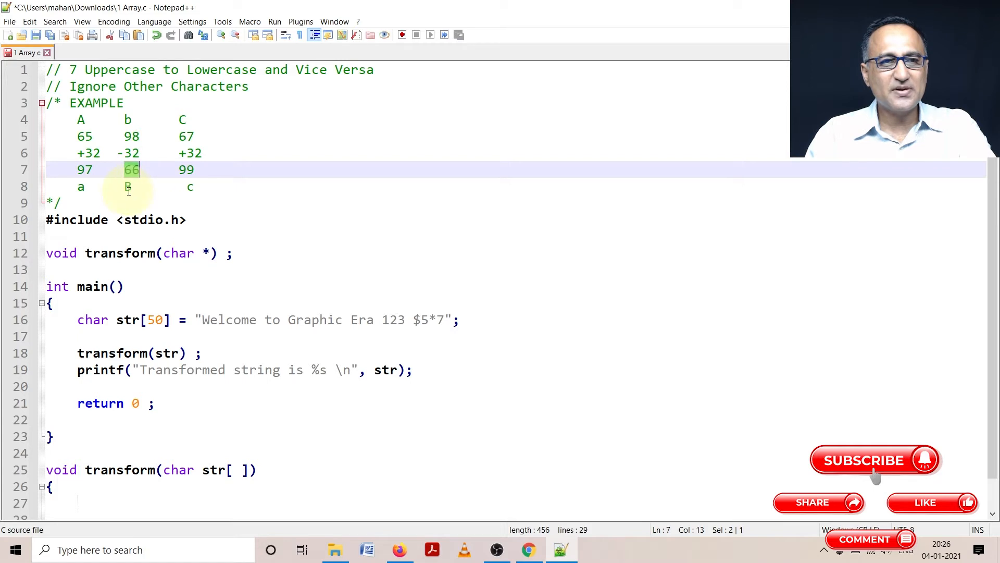
pyautogui.click(127, 186)
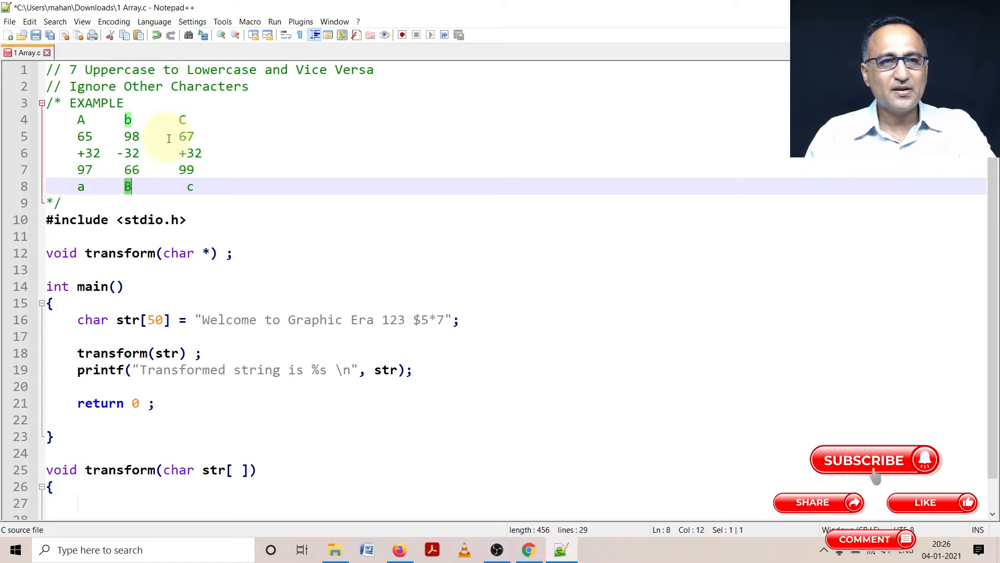
pyautogui.click(183, 119)
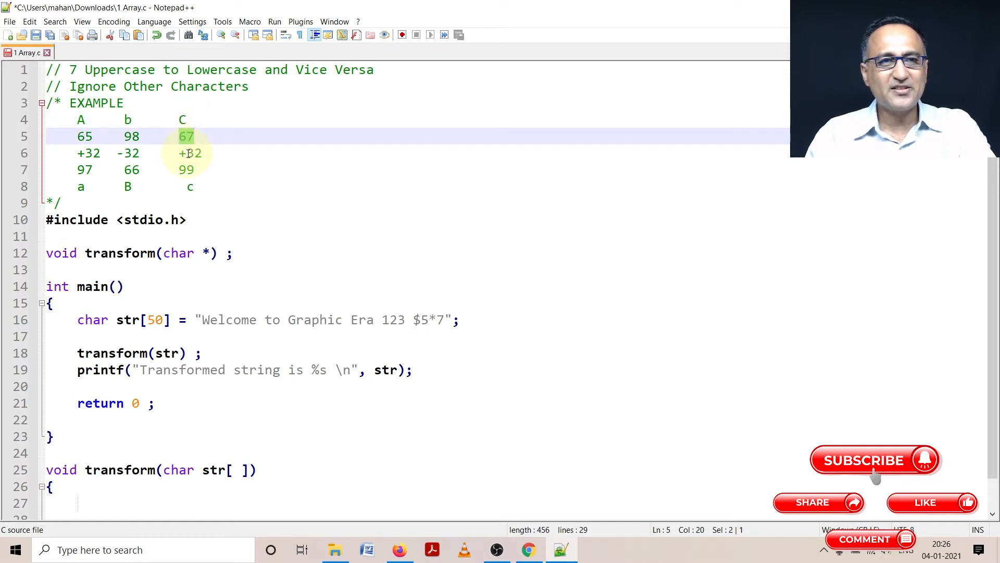
pyautogui.click(191, 153)
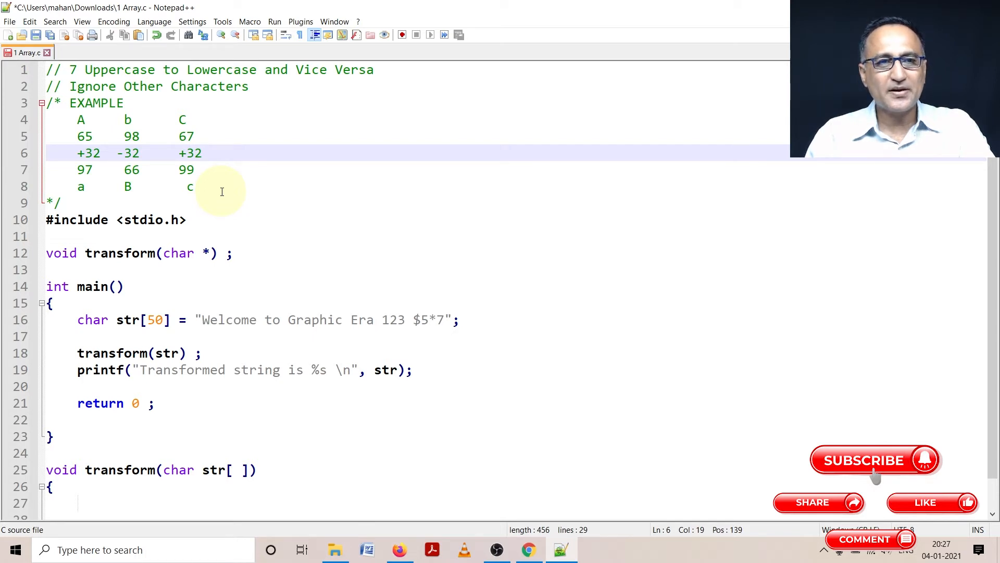
# Add #define MAX 100 and use MAX as the size of the str array
pyautogui.scroll(-3)
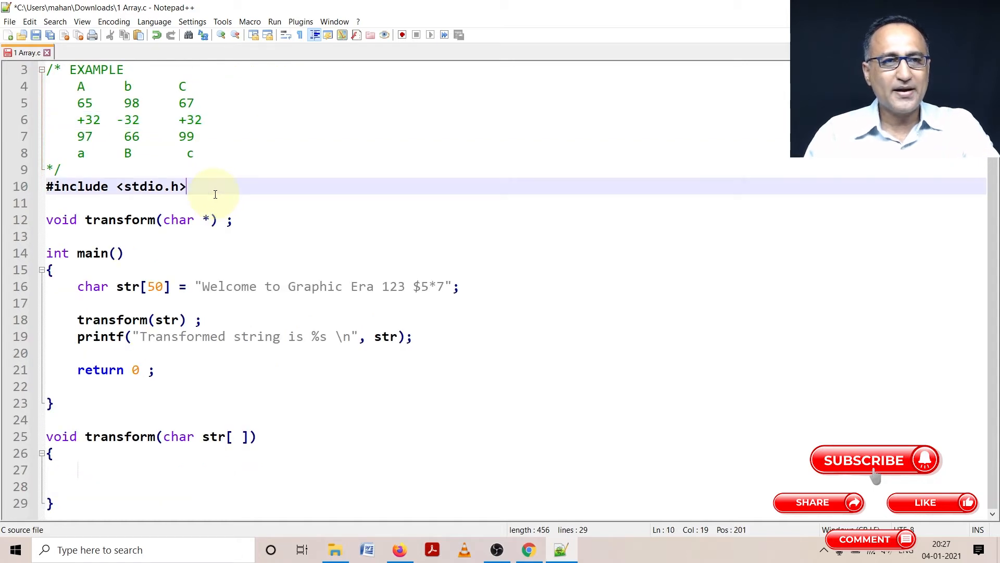
pyautogui.write('#d')
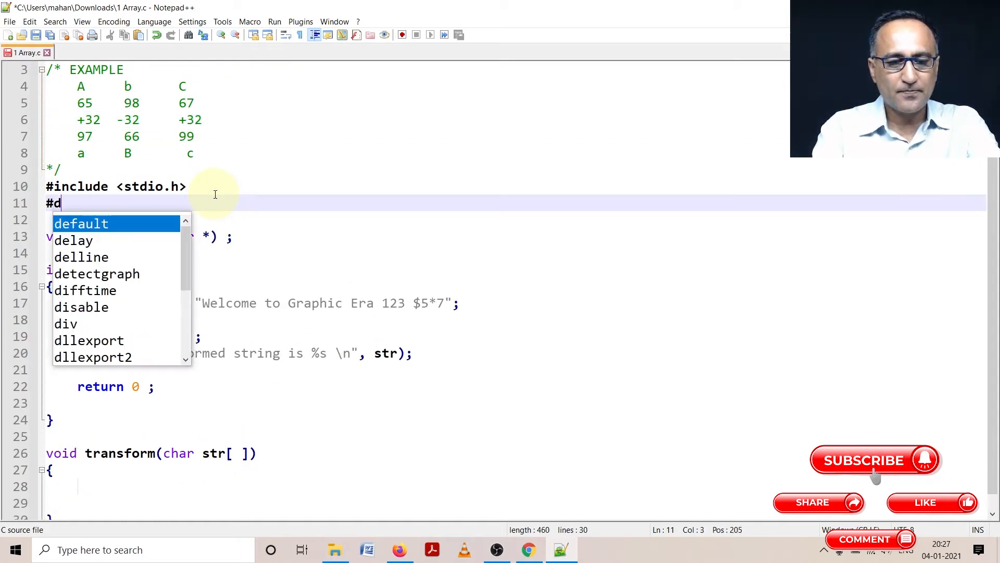
pyautogui.write('efine')
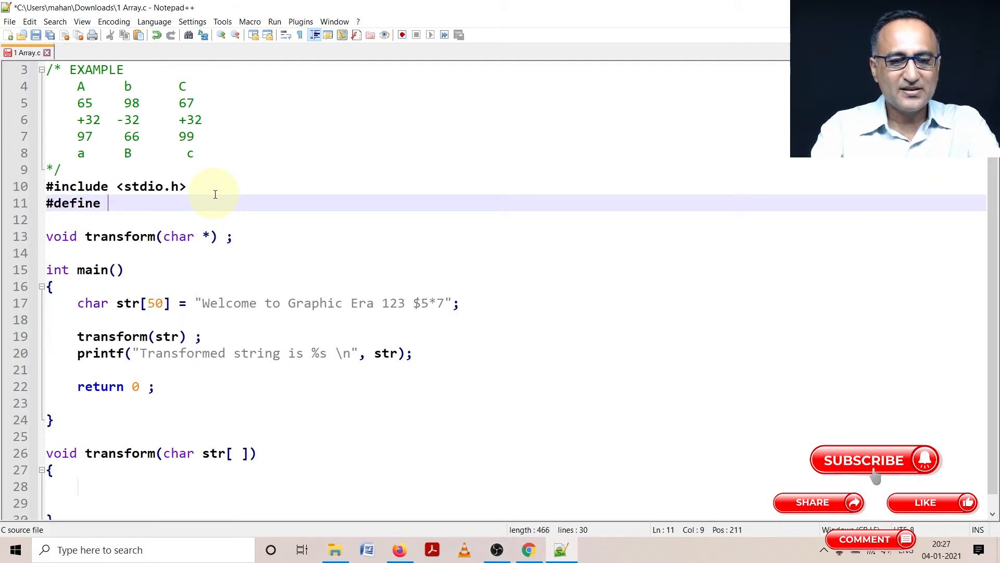
pyautogui.write('MAX 100')
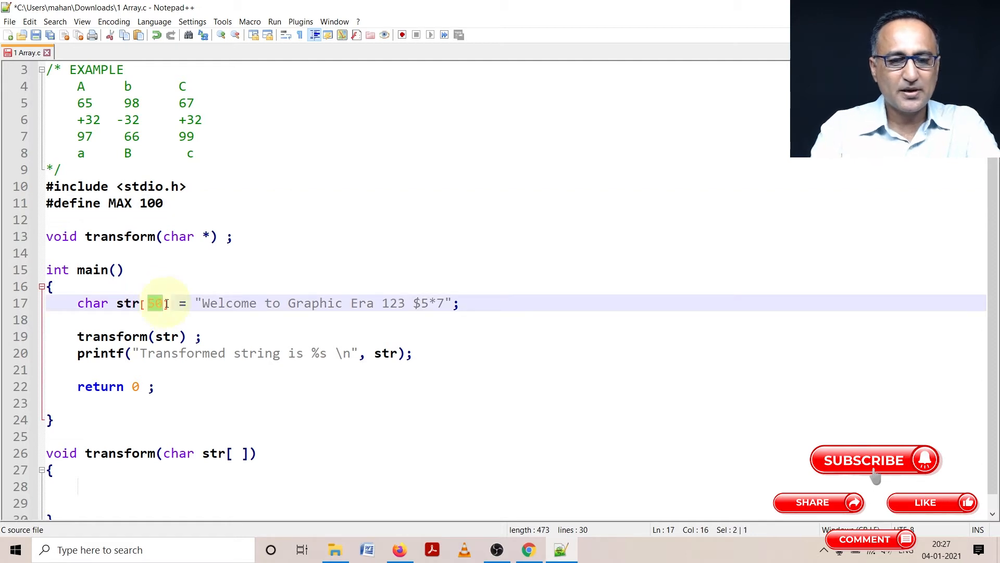
pyautogui.write('MAX')
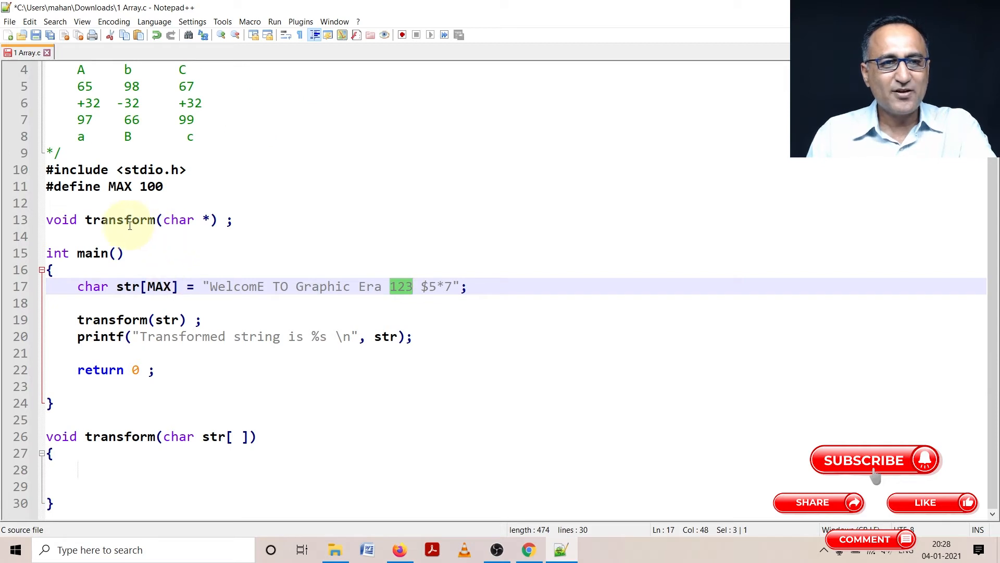
# Highlight the pointer in the prototype and every use of str in main
pyautogui.doubleClick(121, 219)
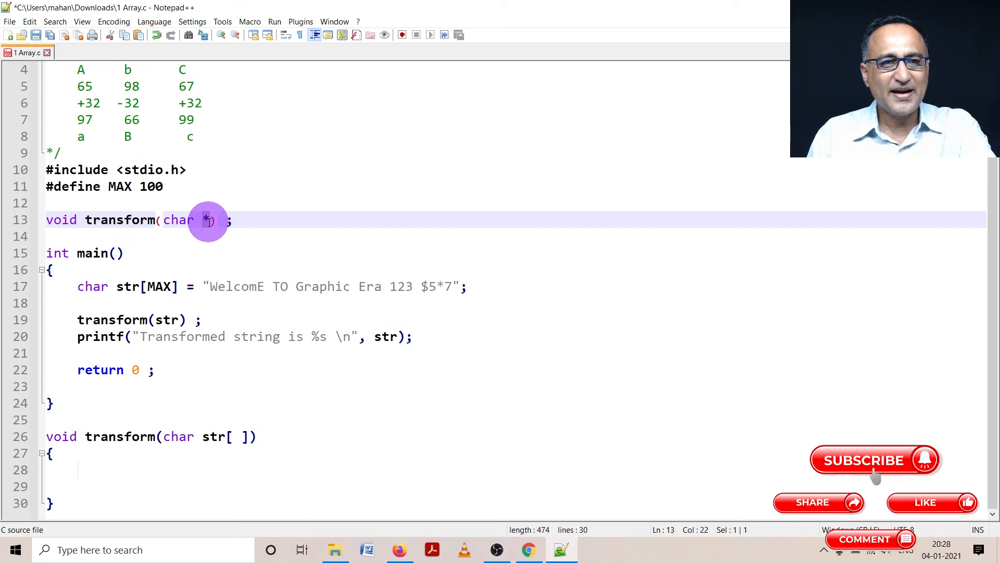
pyautogui.click(126, 286)
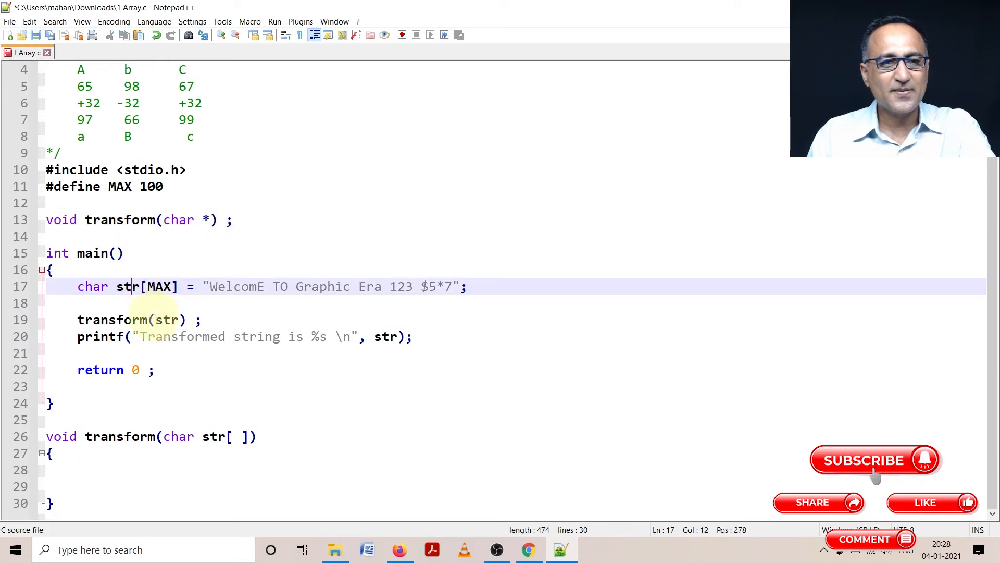
pyautogui.doubleClick(166, 320)
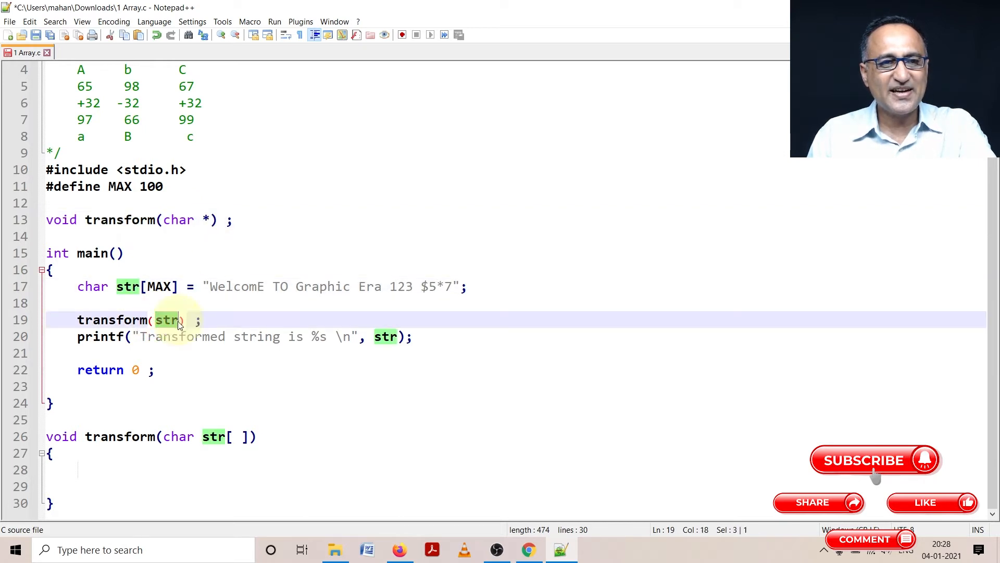
# Declare int i = 0; at the start of transform's body
pyautogui.click(202, 436)
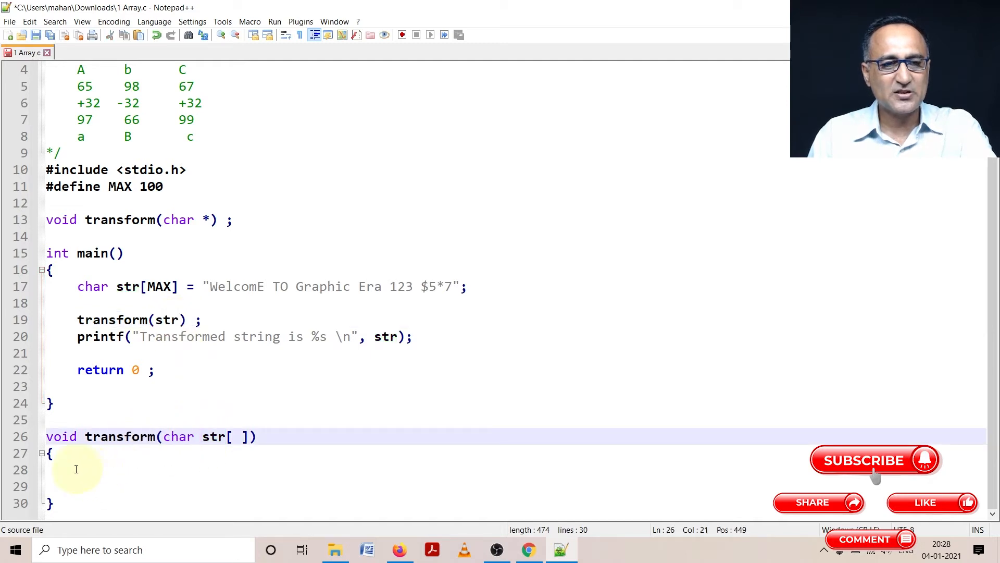
pyautogui.write('int i = 0')
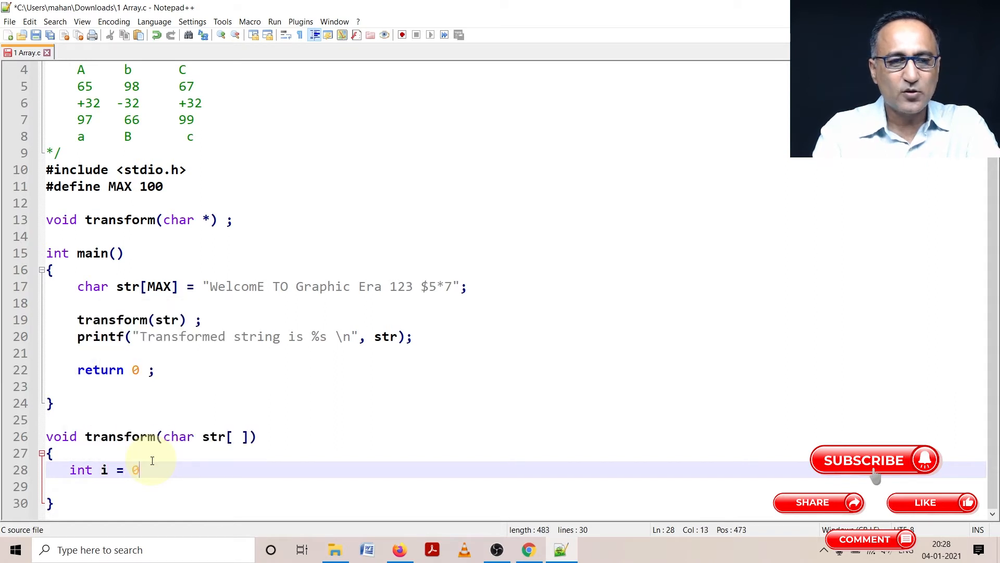
pyautogui.write(';')
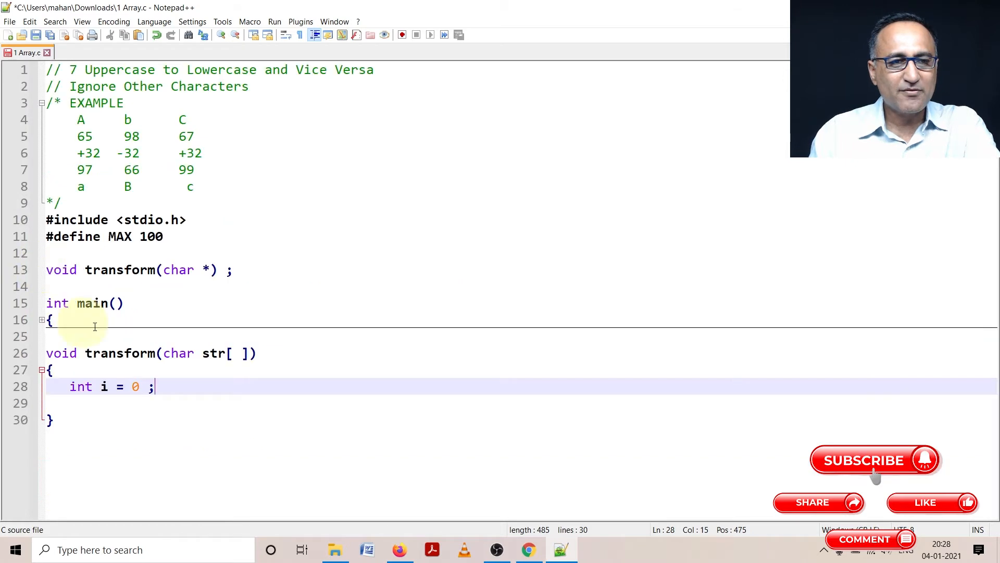
# Add a while (str[i] != '\0') loop after the index declaration
pyautogui.press('enter')
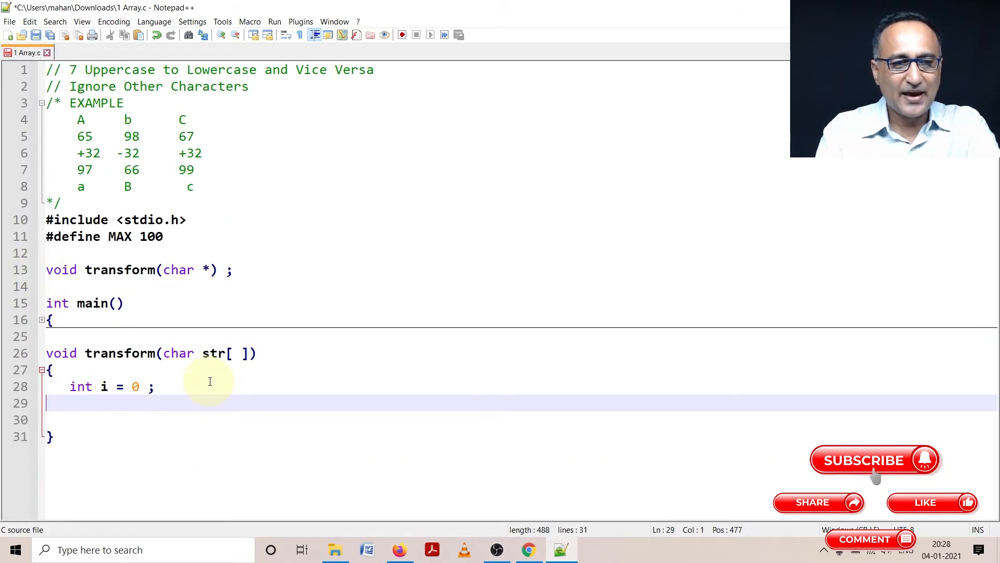
pyautogui.write('while (')
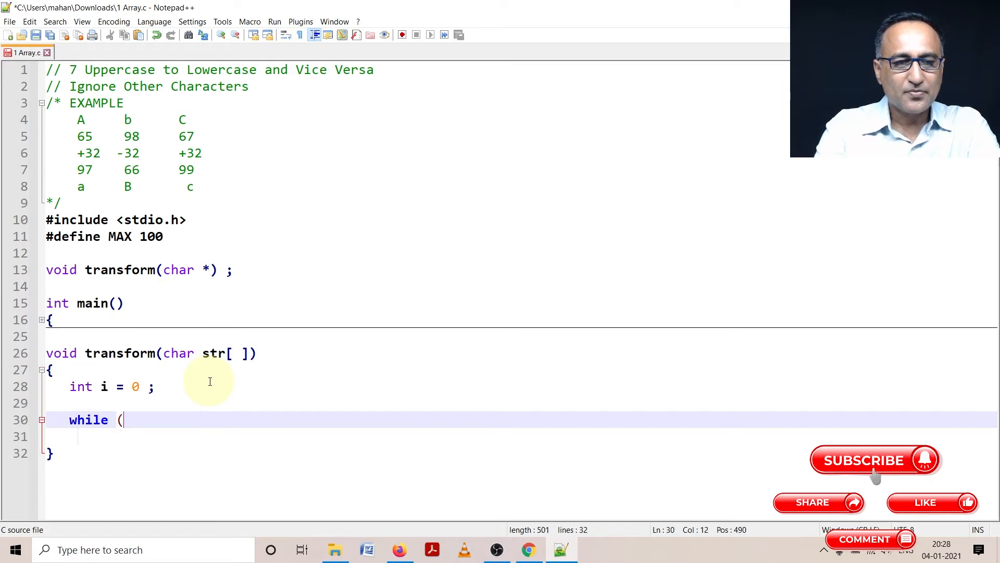
pyautogui.write('str')
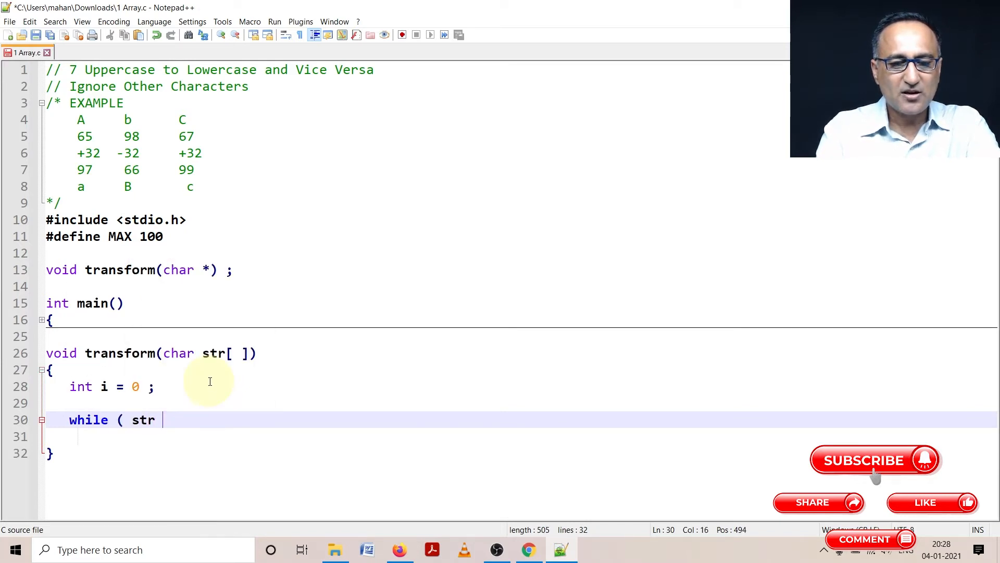
pyautogui.write('[ i ]')
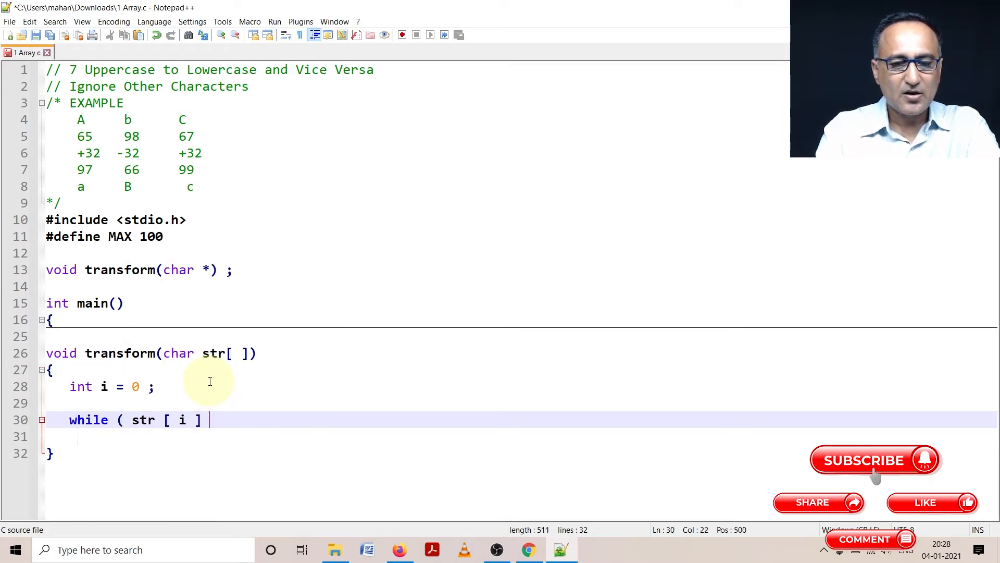
pyautogui.write("!= '")
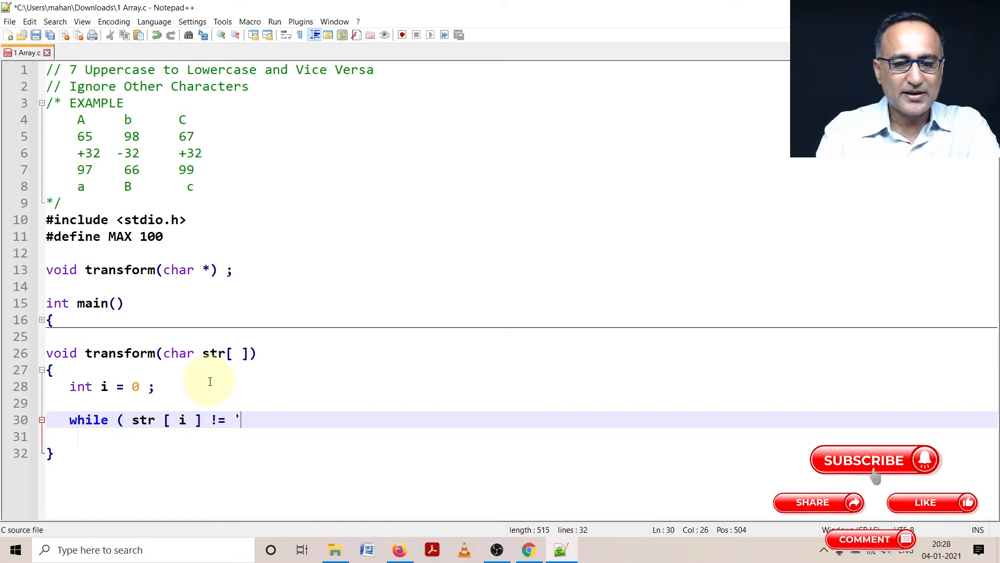
pyautogui.write("\\0'")
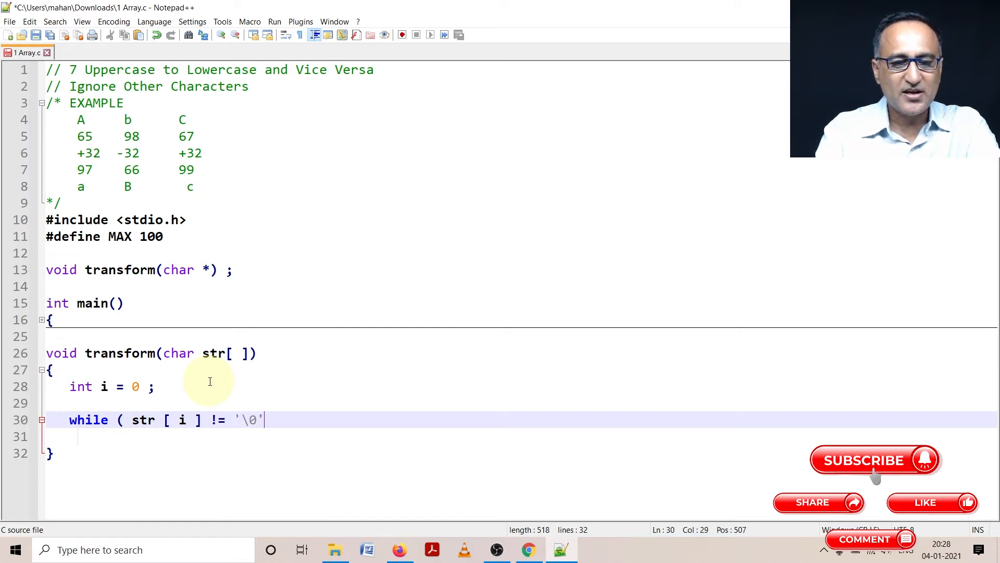
pyautogui.write(')')
pyautogui.click(522, 436)
pyautogui.write('{')
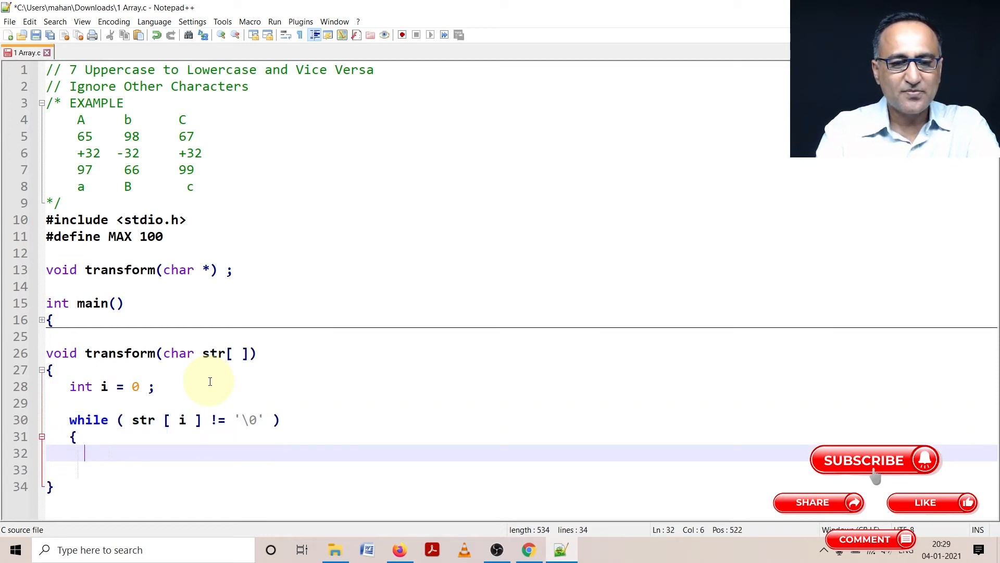
# Add the test if (str[i] >= 'A' && str[i] <= 'Z') inside the loop
pyautogui.write('if (')
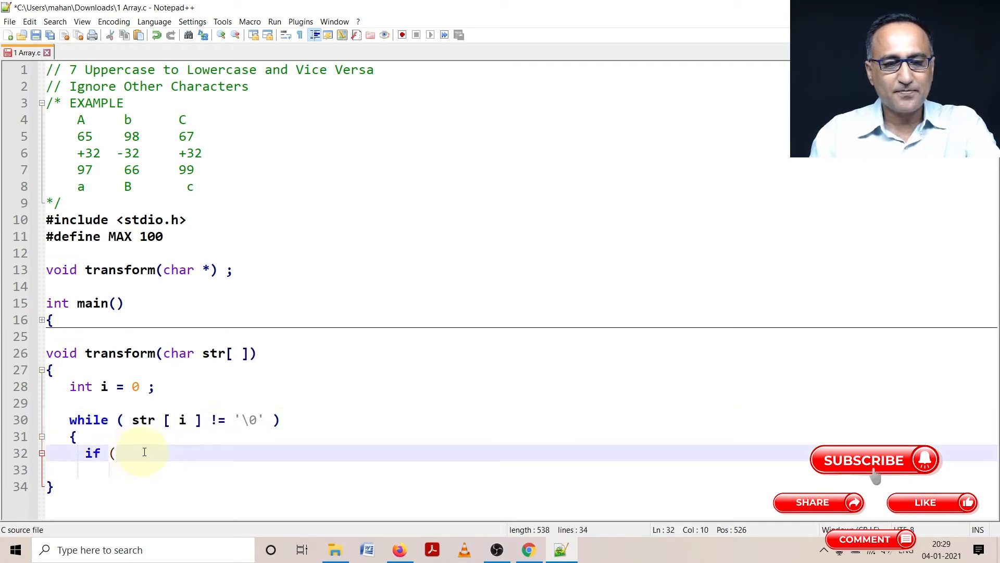
pyautogui.write('str [ i ]')
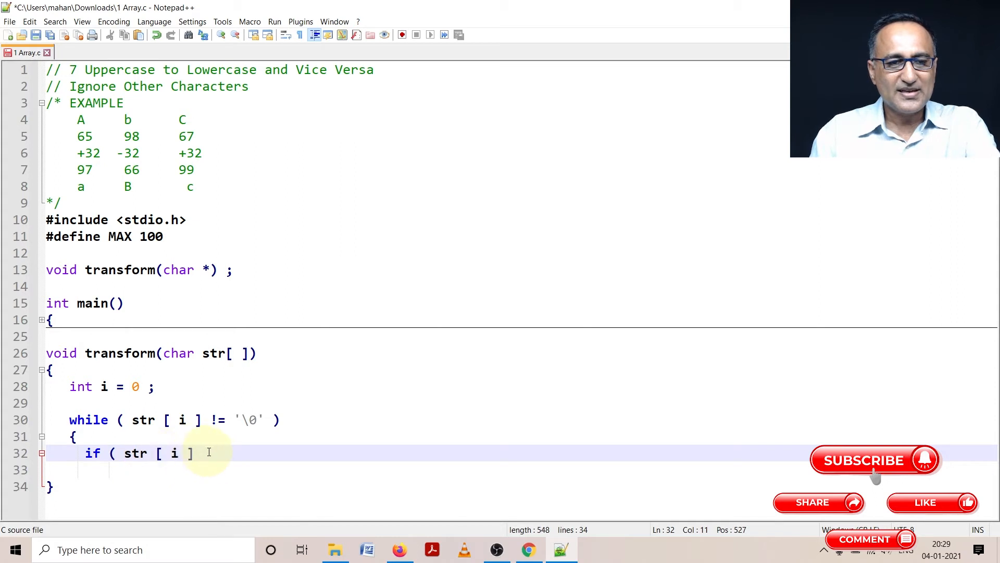
pyautogui.write('>=')
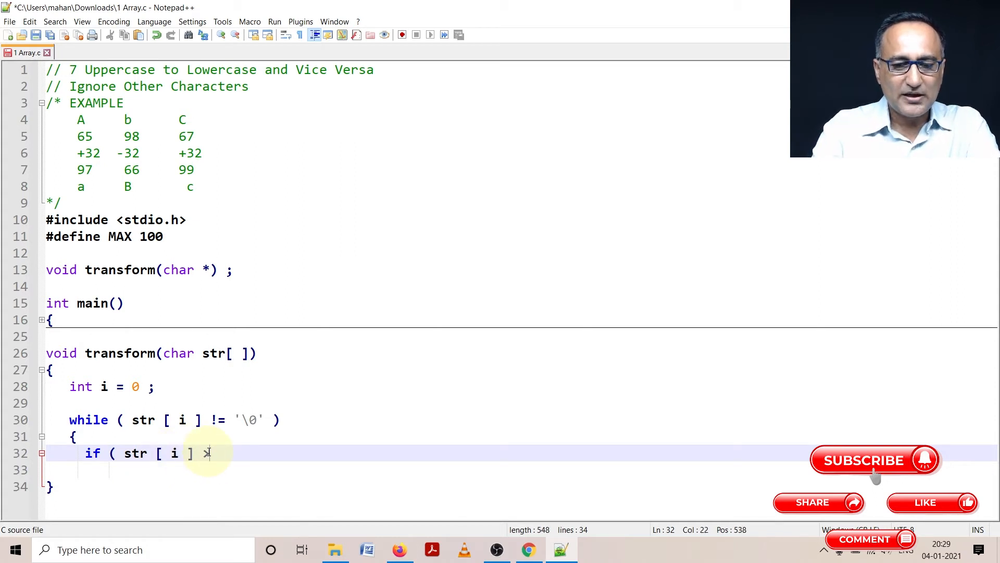
pyautogui.write("= 'A'")
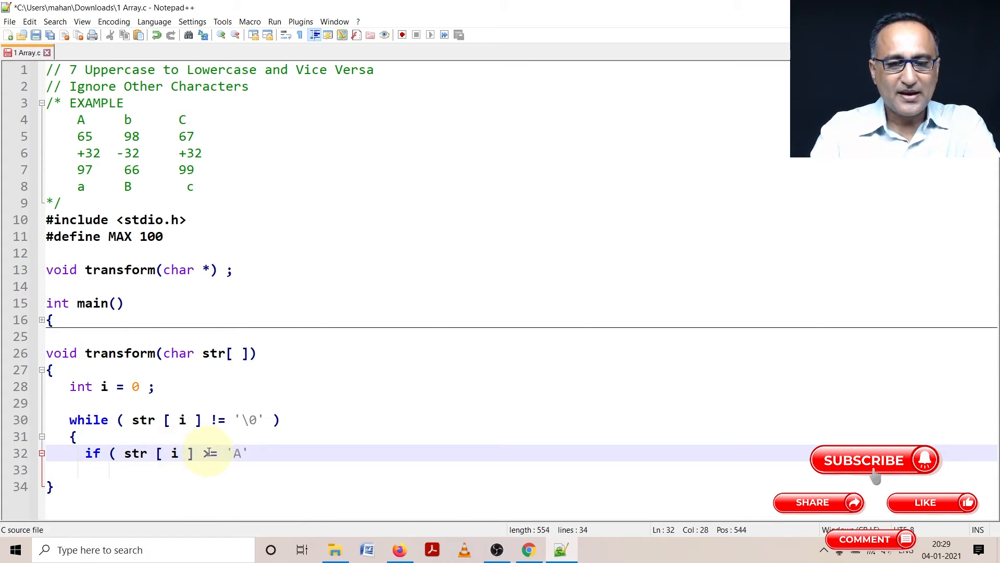
pyautogui.write('&&')
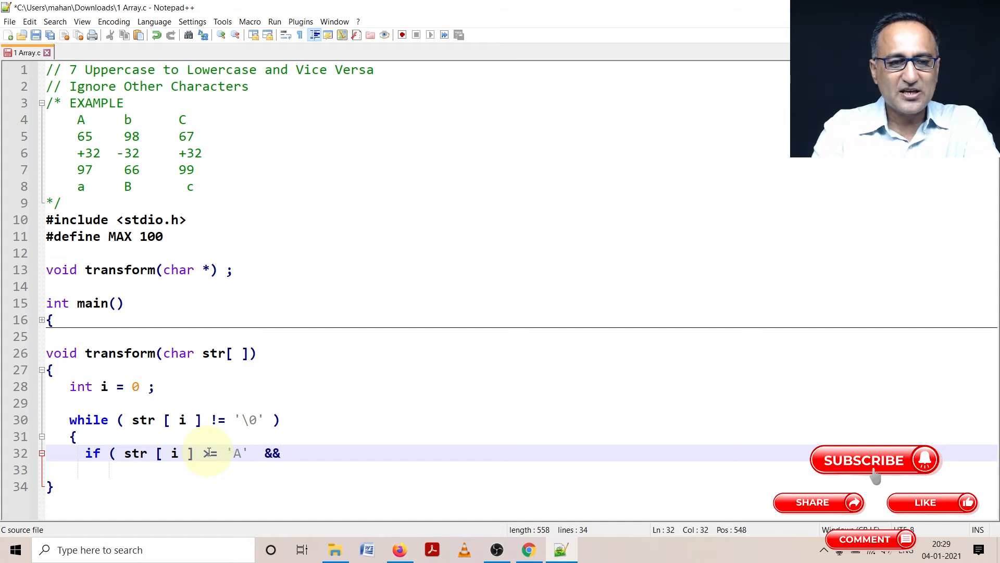
pyautogui.write('str [ i ] <')
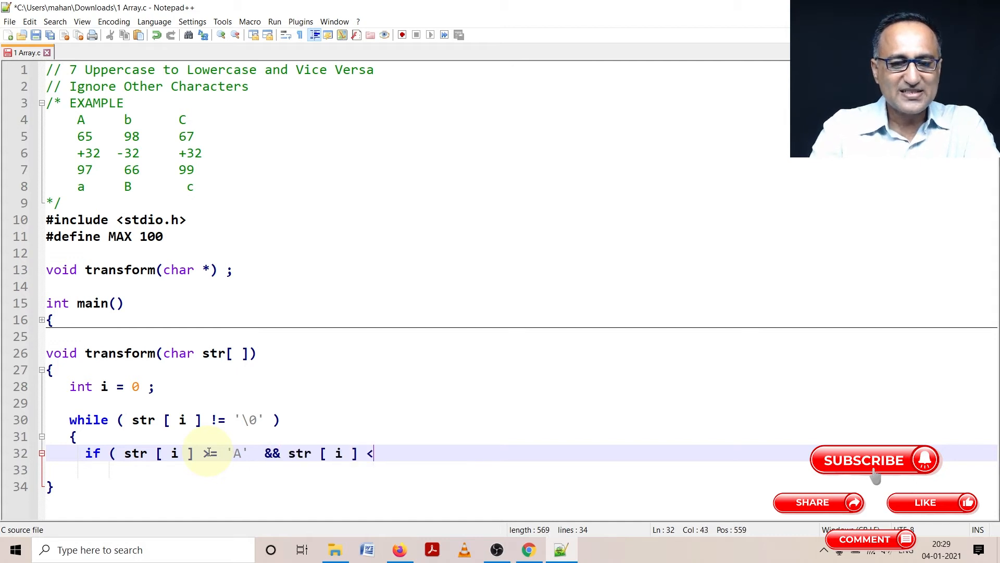
pyautogui.write("= 'Z")
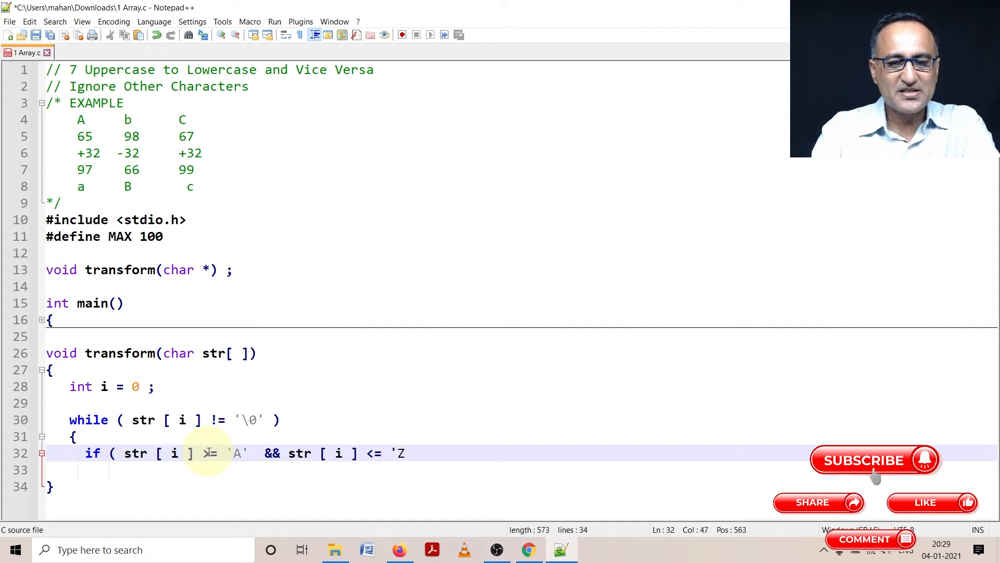
pyautogui.write("')")
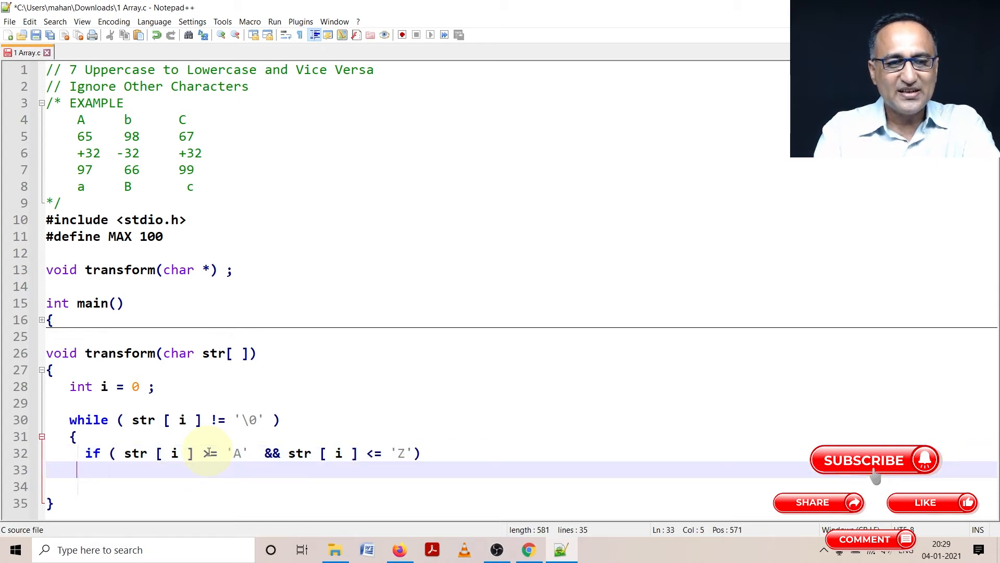
# Write str[i] = str[i] + 32 under the uppercase test
pyautogui.write('s')
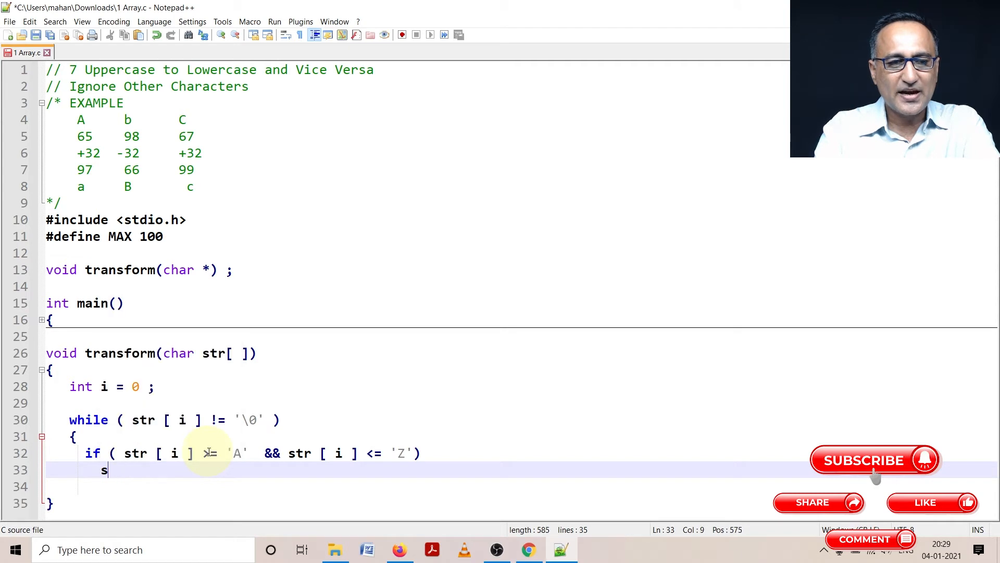
pyautogui.write('tr [ i ]')
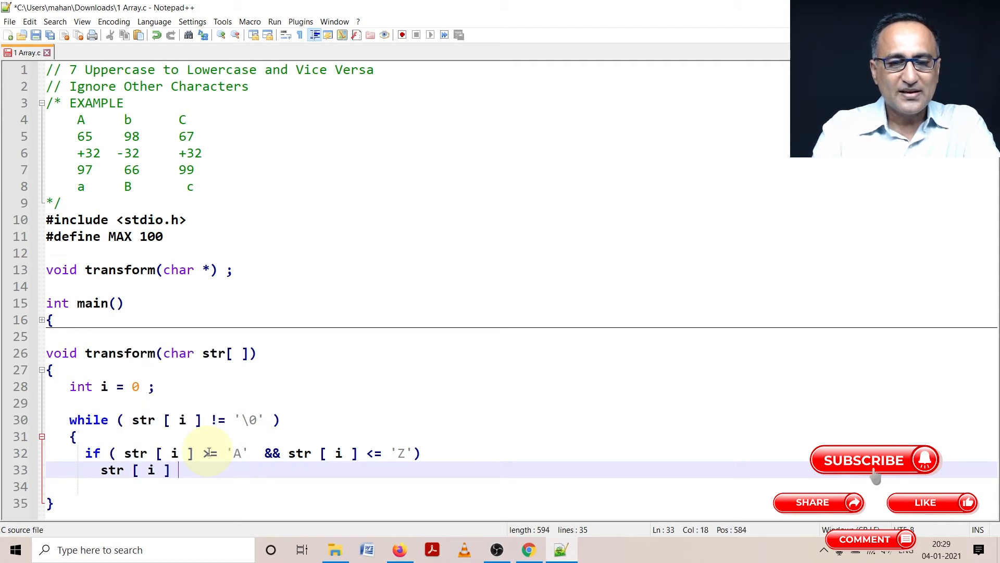
pyautogui.write('= str [ i ]')
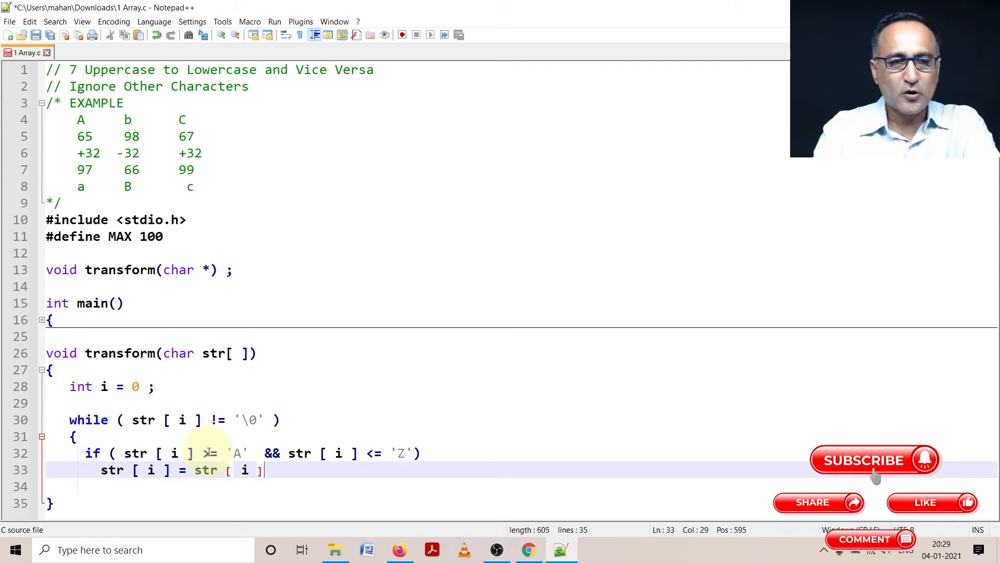
pyautogui.write('+ 32 ;')
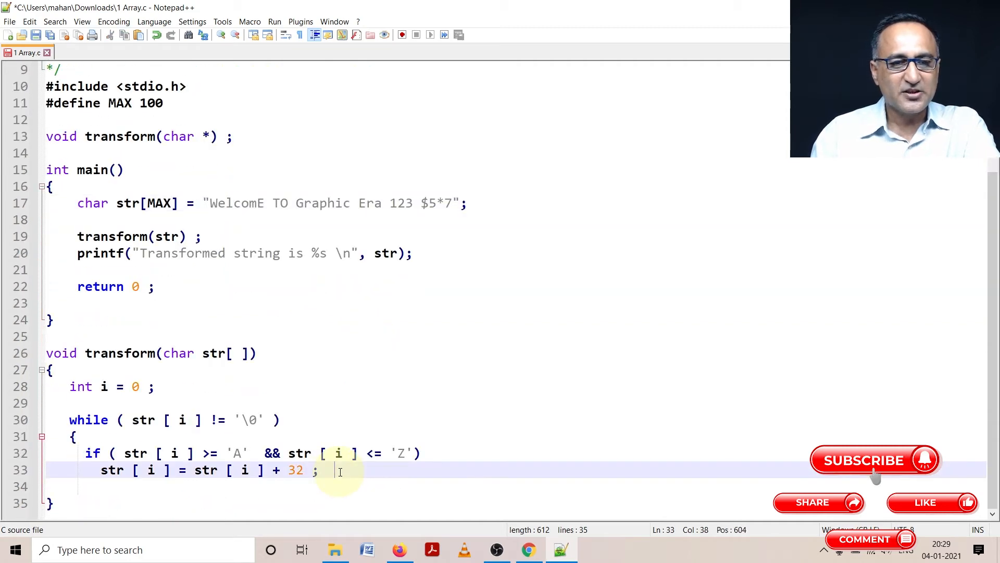
# Add an else branch reusing the range condition, changed to check 'a' to 'z'
pyautogui.press('enter')
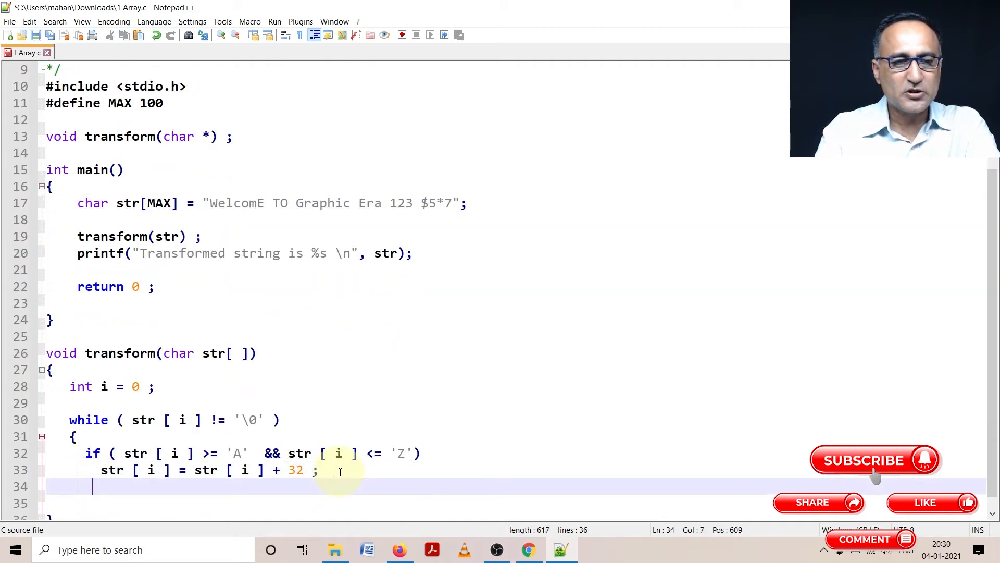
pyautogui.write('else')
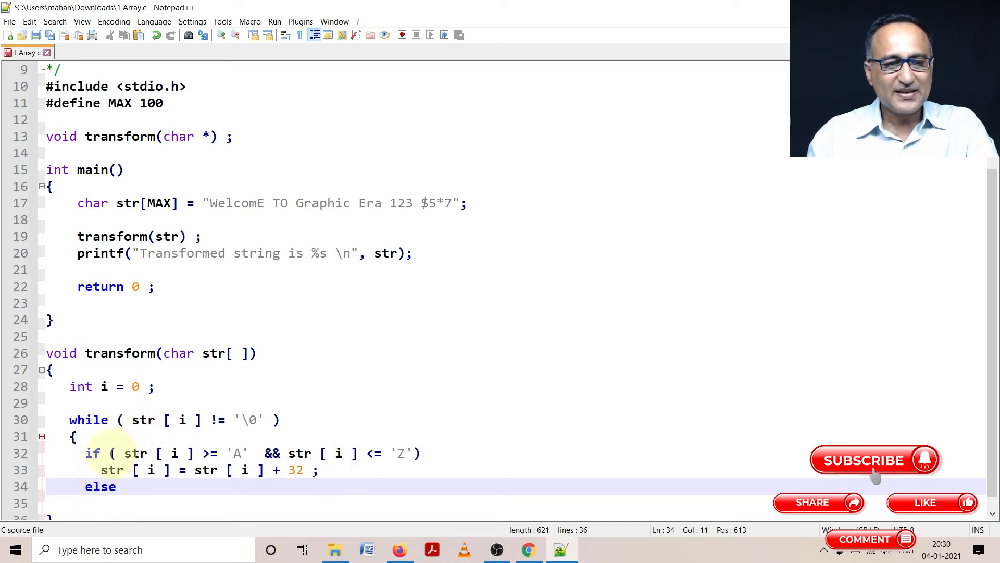
pyautogui.moveTo(111, 453); pyautogui.dragTo(418, 453)
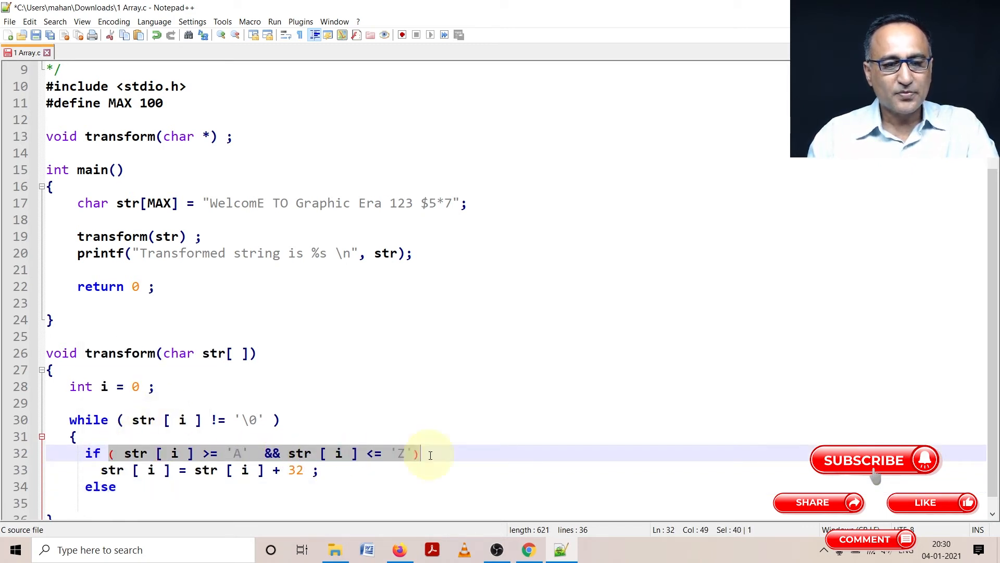
pyautogui.click(134, 486)
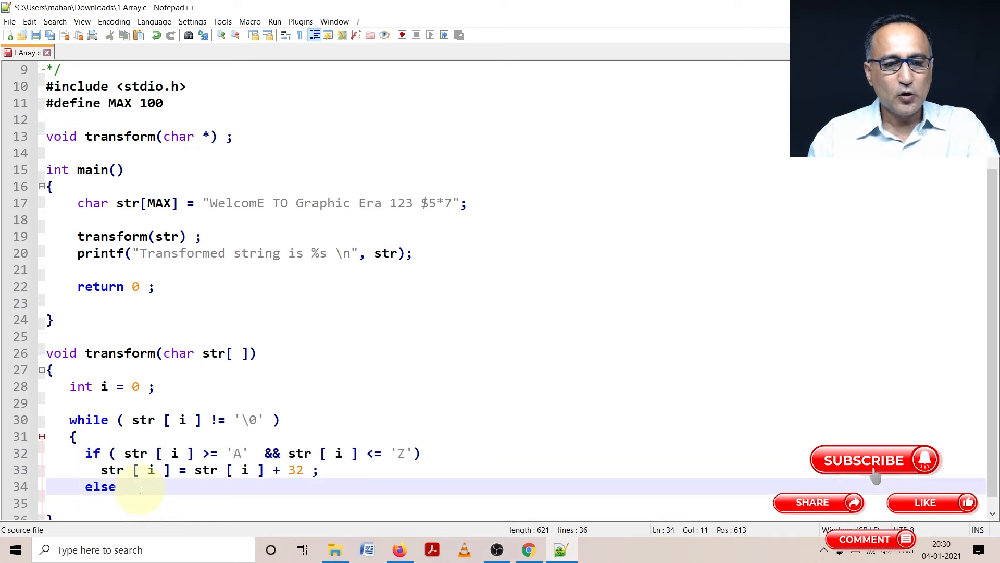
pyautogui.write("( str [ i ]   >= 'A' && str [ i ] <= 'Z')")
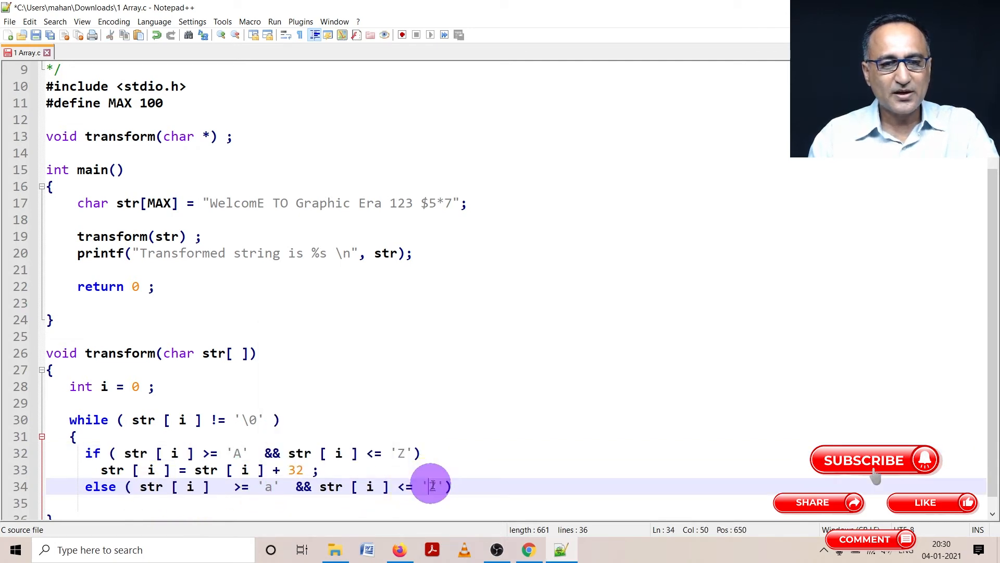
pyautogui.write('z')
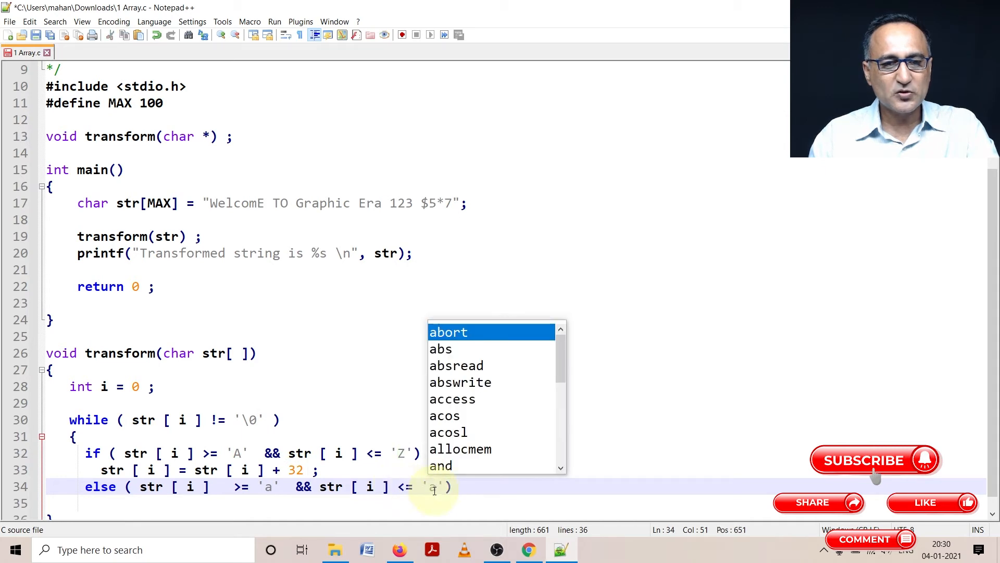
pyautogui.write('z')
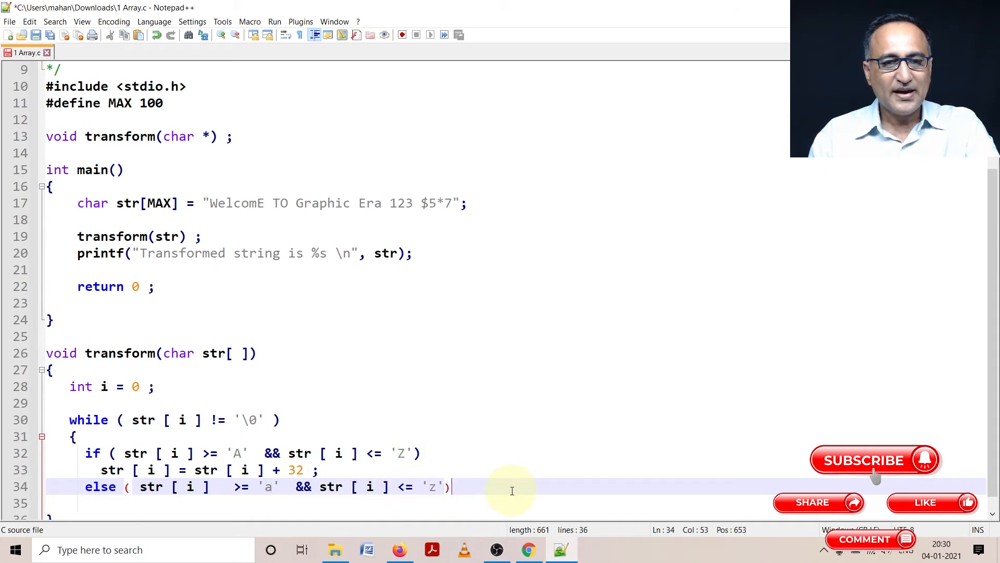
pyautogui.press('enter')
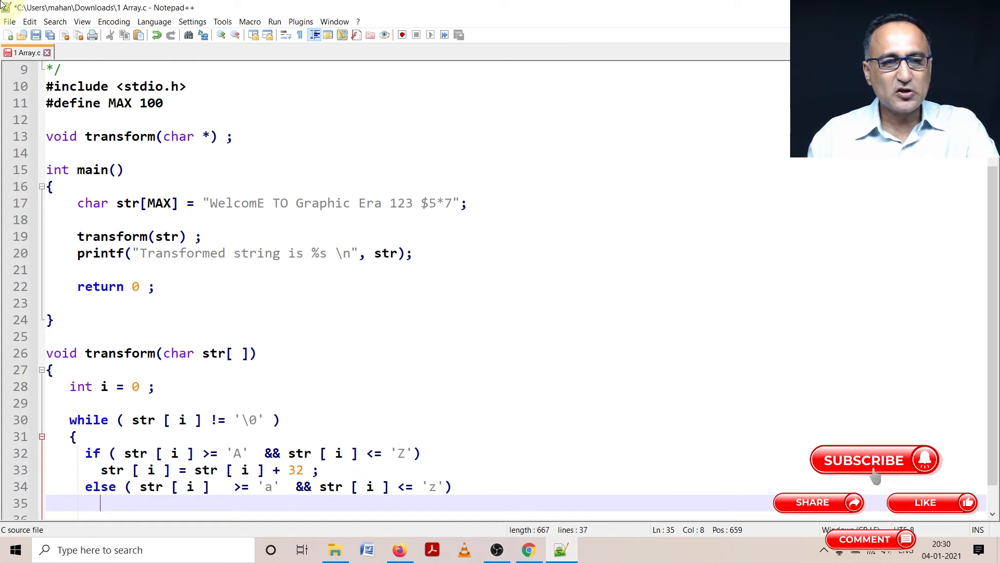
# Copy the 32-offset conversion statement onto the line below the lowercase check
pyautogui.scroll(-3)
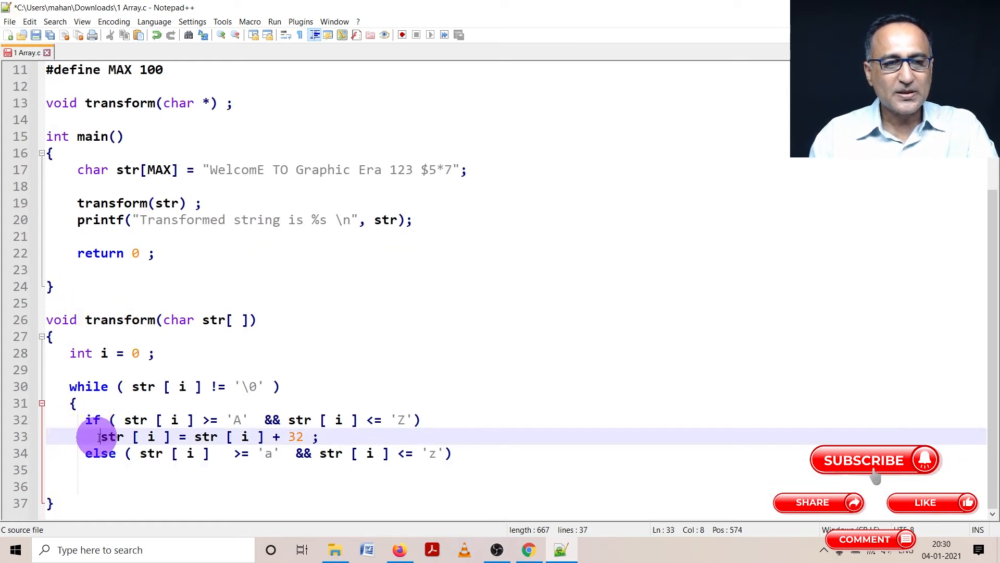
pyautogui.moveTo(99, 437); pyautogui.dragTo(305, 436)
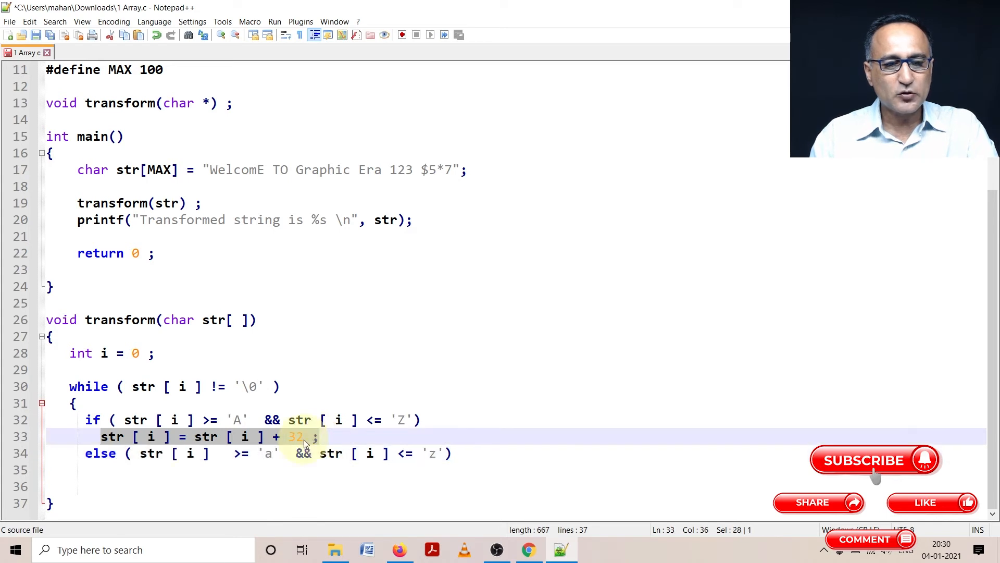
pyautogui.click(143, 470)
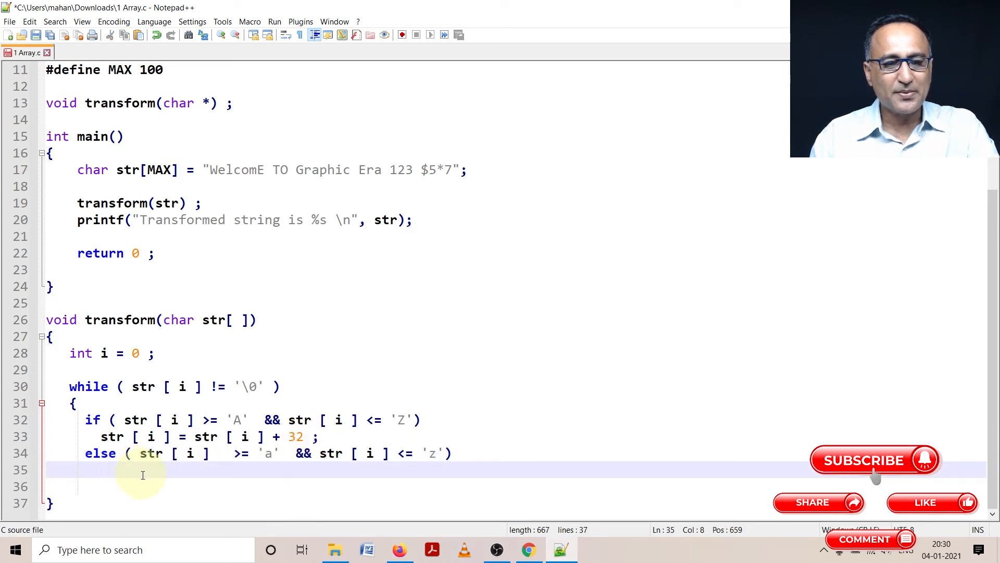
pyautogui.write('str [ i ] = str [ i ] + 32 ;')
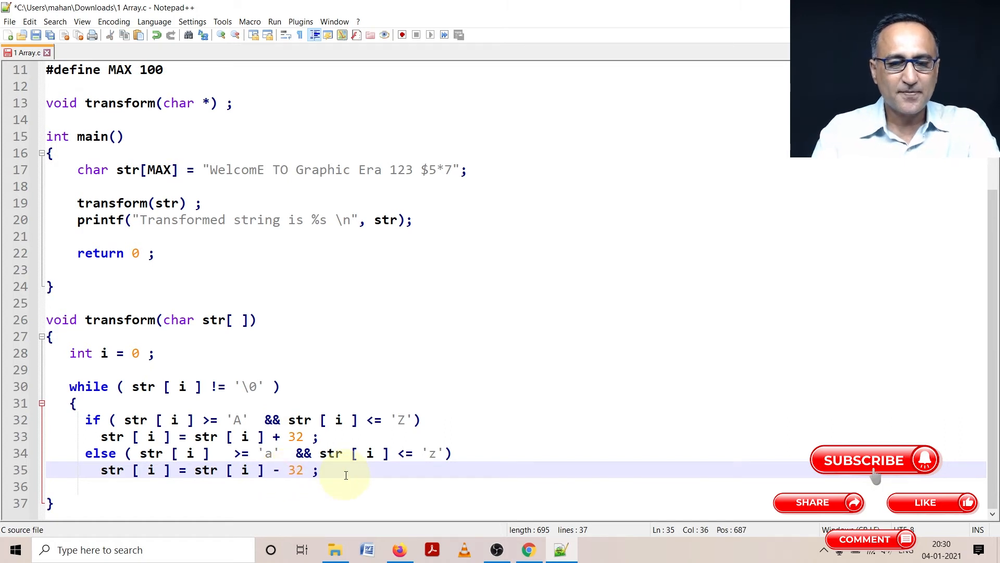
# Add a final else with an empty statement, and turn the lowercase branch into else if
pyautogui.press('enter')
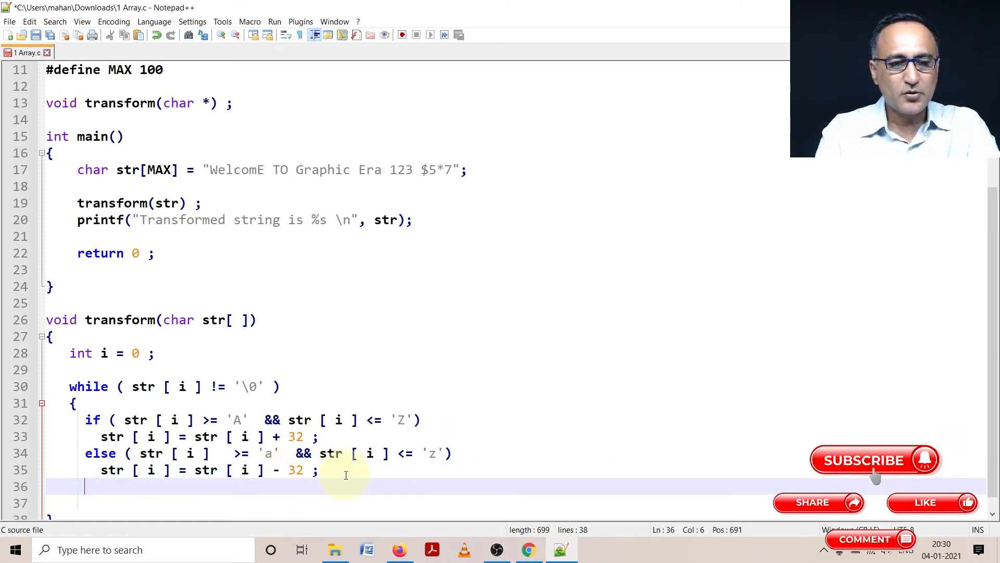
pyautogui.write('else')
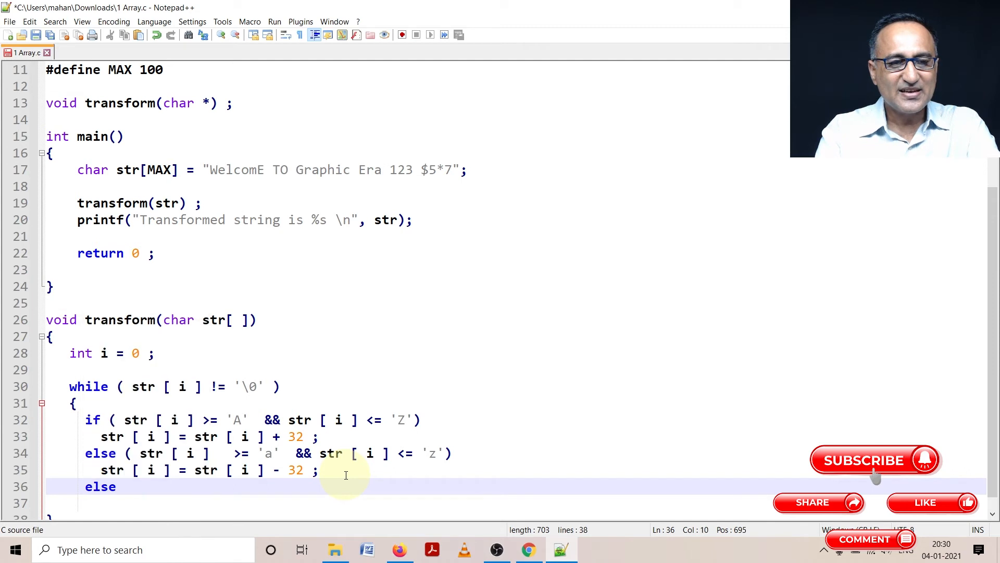
pyautogui.press('enter')
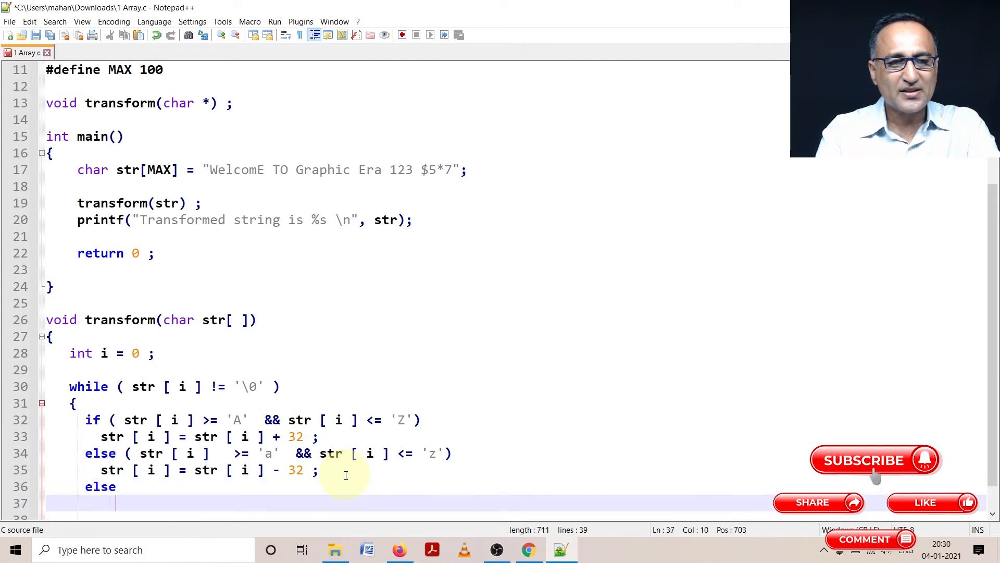
pyautogui.write(';')
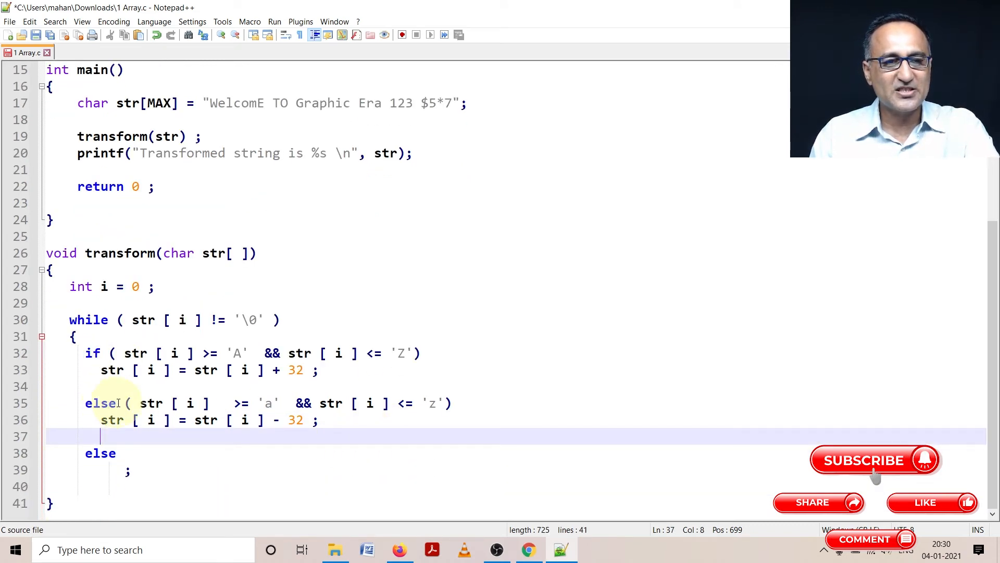
pyautogui.write('if')
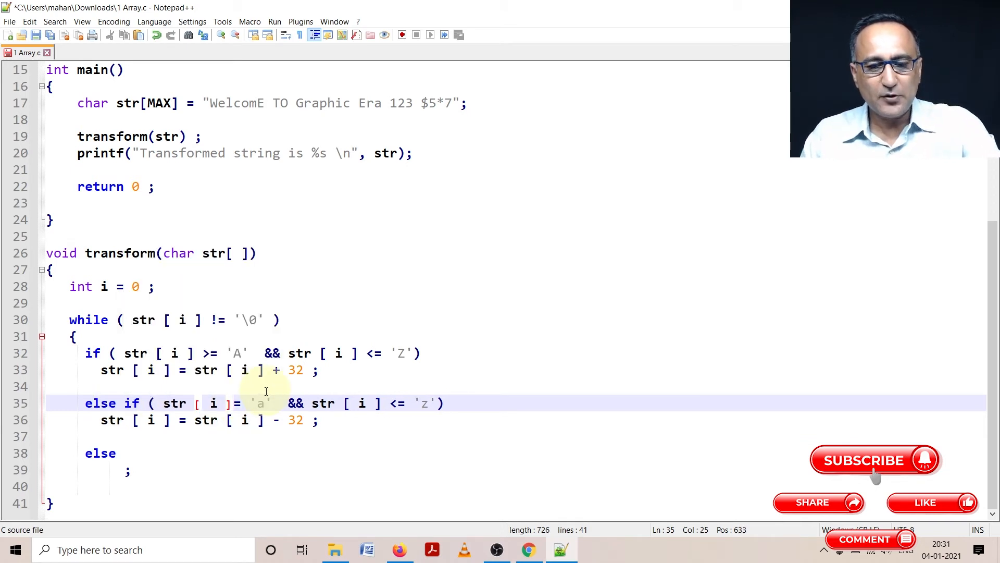
pyautogui.write('>')
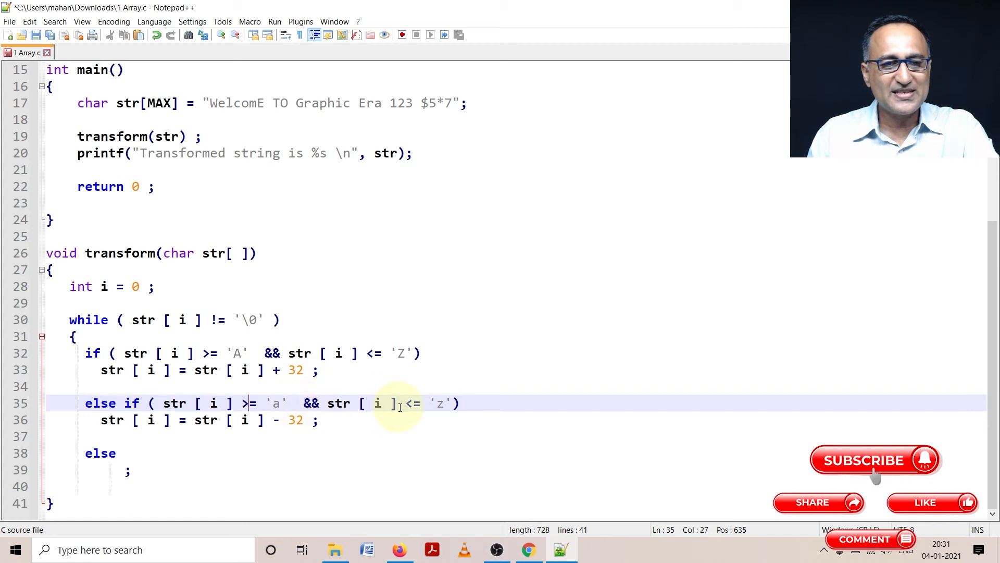
pyautogui.moveTo(190, 475)
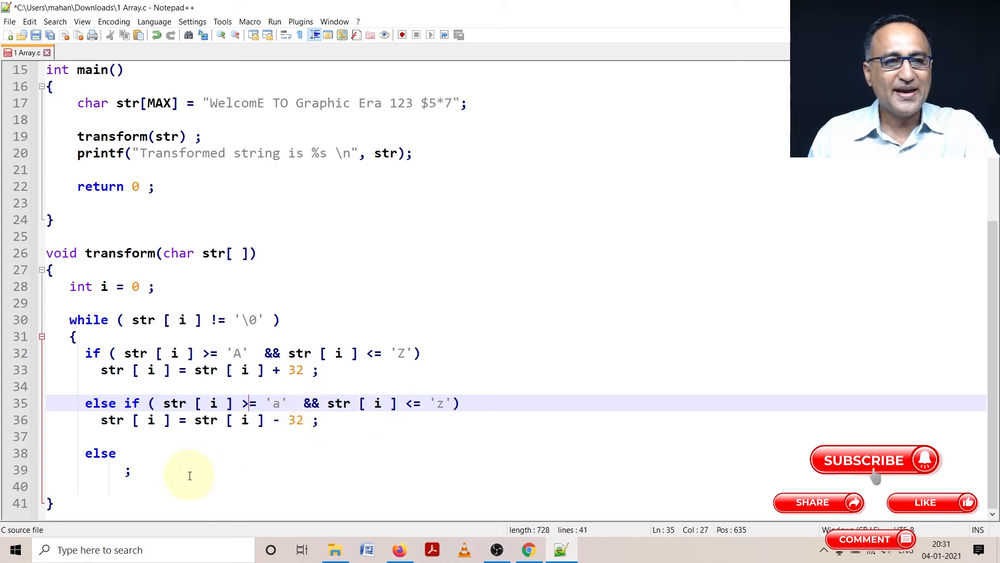
pyautogui.press('enter')
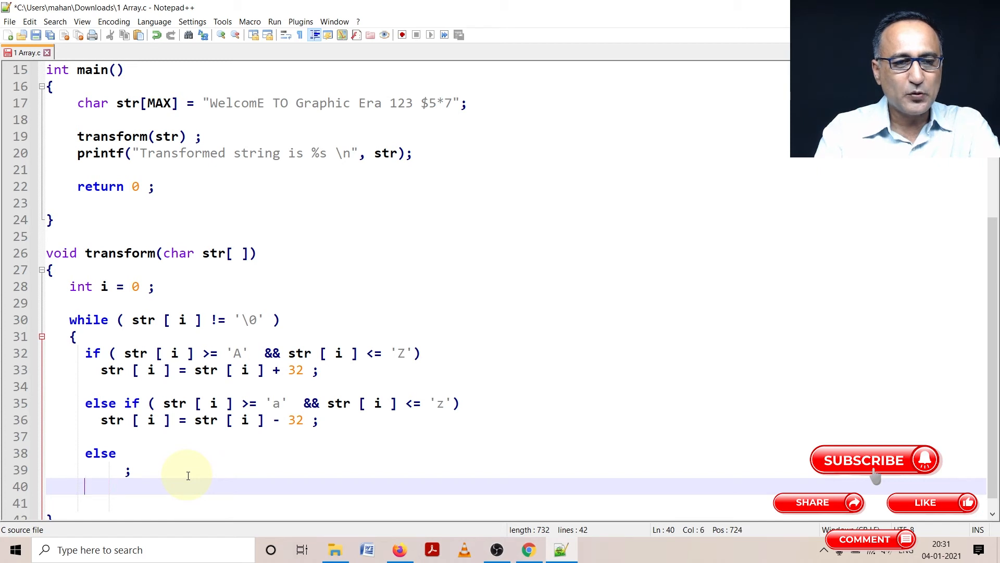
# Close the while loop with i++ and a closing brace, then select the whole program
pyautogui.write('i++ ;')
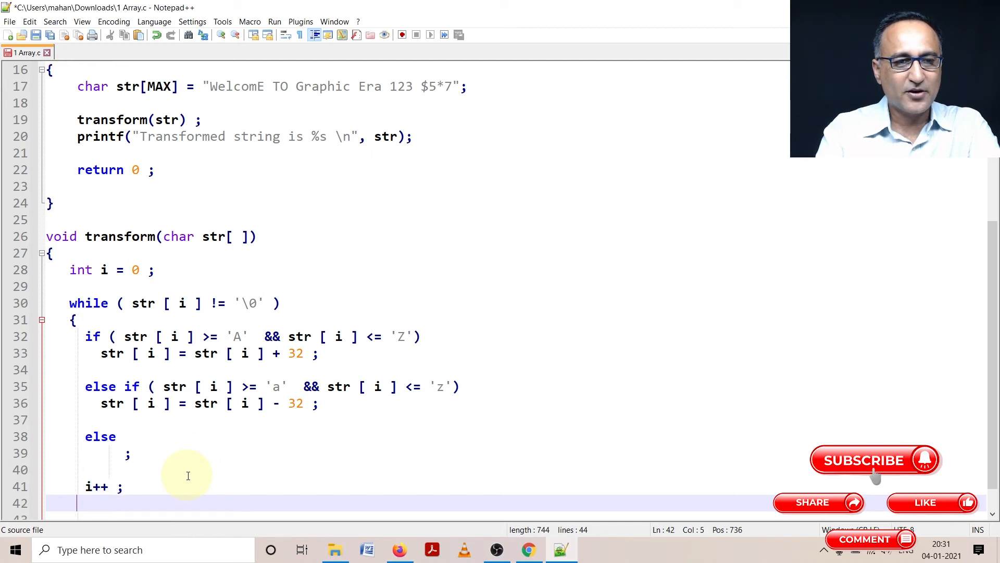
pyautogui.write('}')
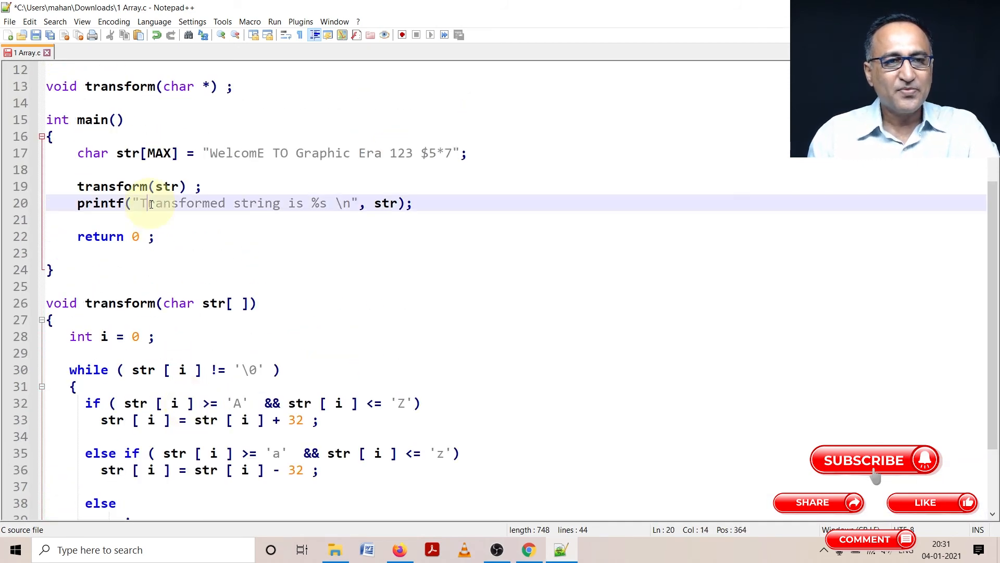
pyautogui.moveTo(139, 202); pyautogui.dragTo(260, 203)
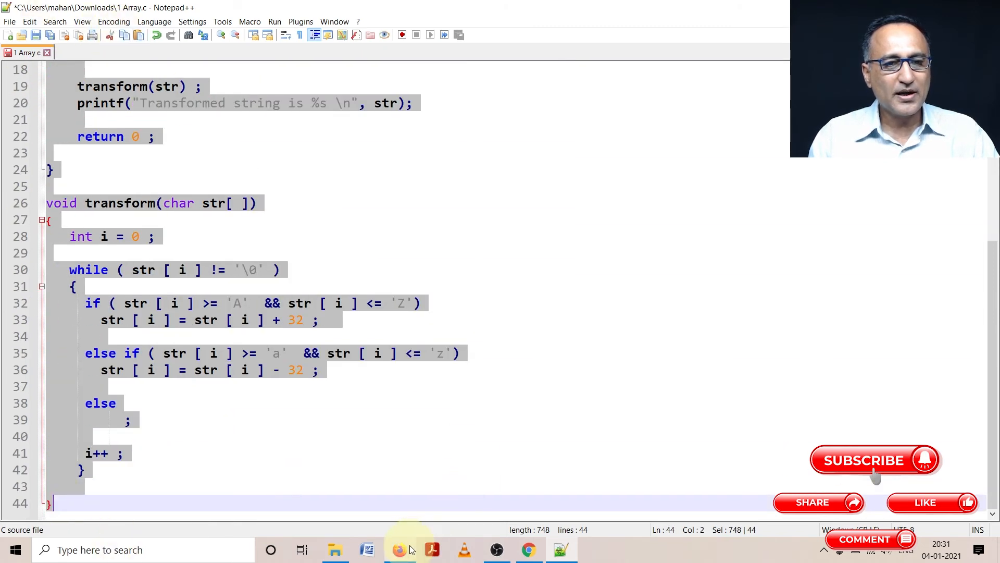
# Run the pasted program in OnlineGDB, printing 'wELCOMe to gRAPHIC eRA 123 $5*7'
pyautogui.click(398, 549)
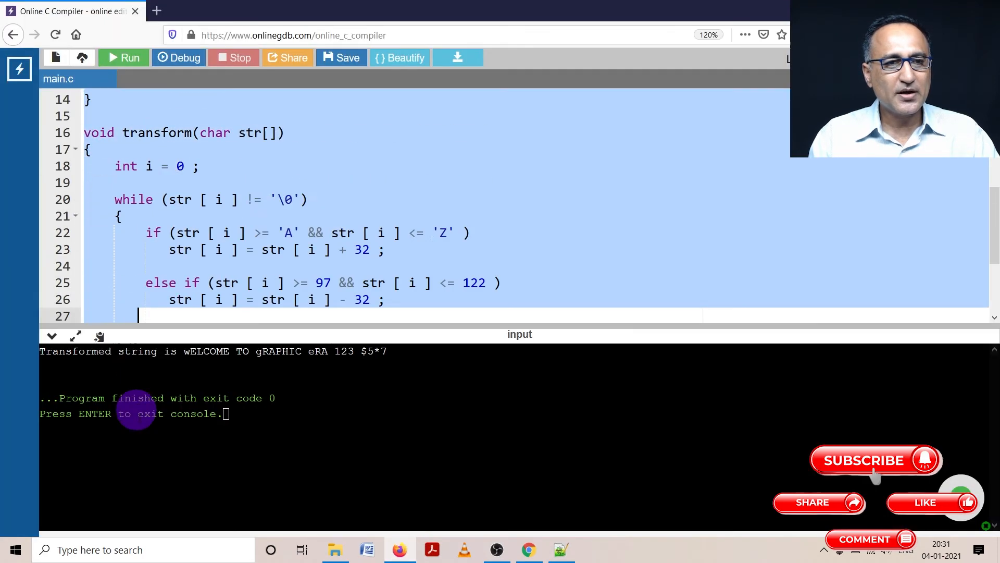
pyautogui.scroll(-3)
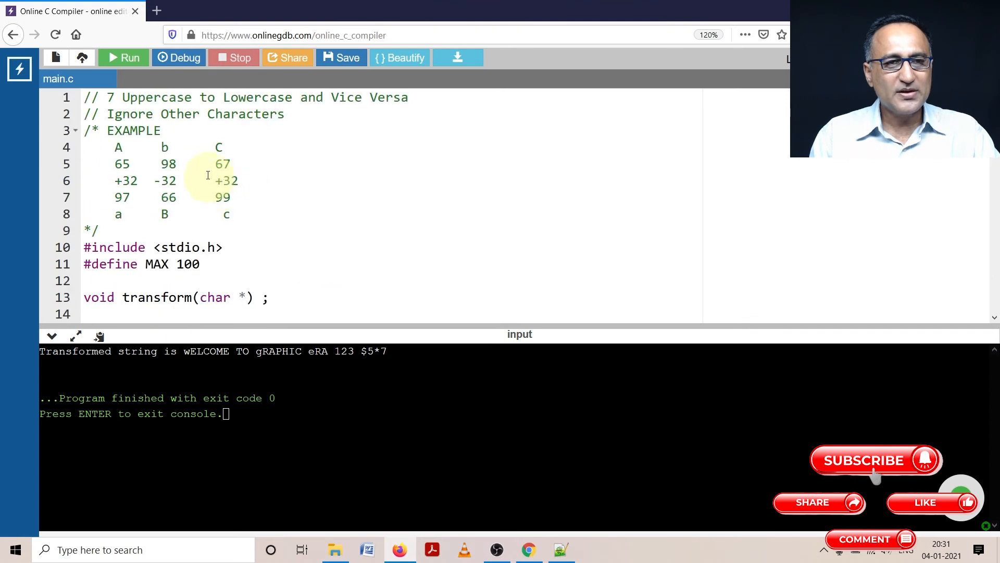
pyautogui.click(123, 58)
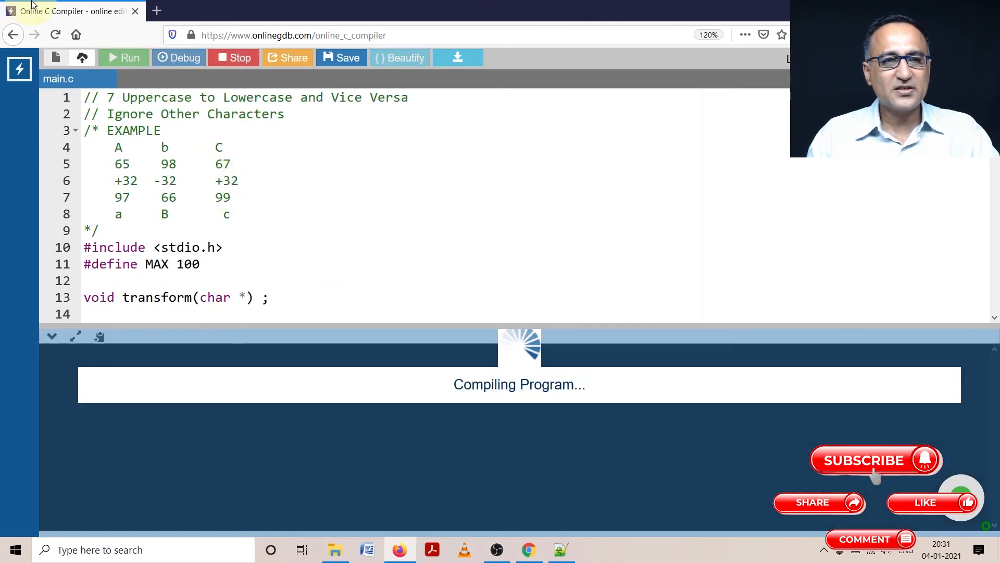
pyautogui.click(123, 57)
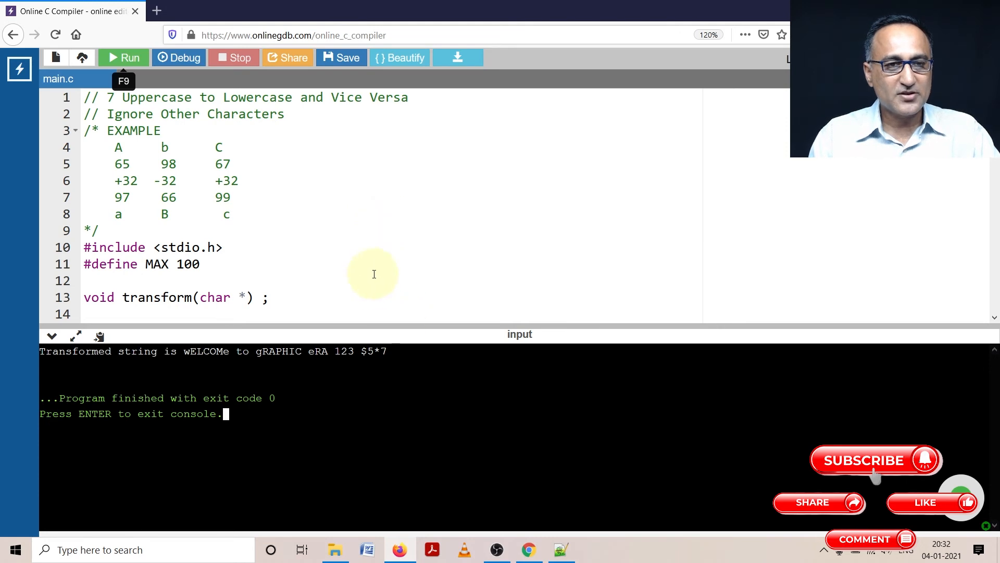
pyautogui.scroll(-3)
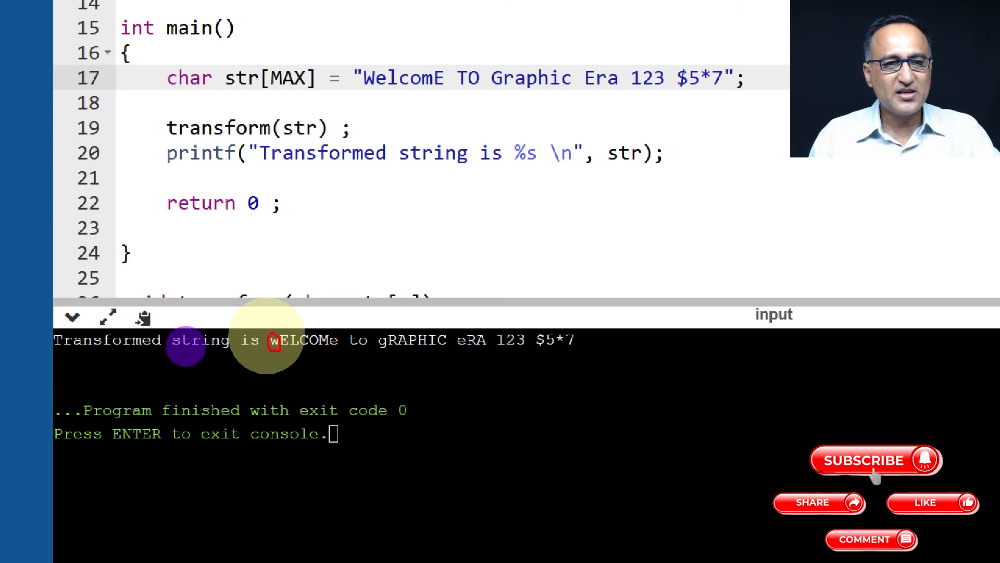
pyautogui.moveTo(246, 258)
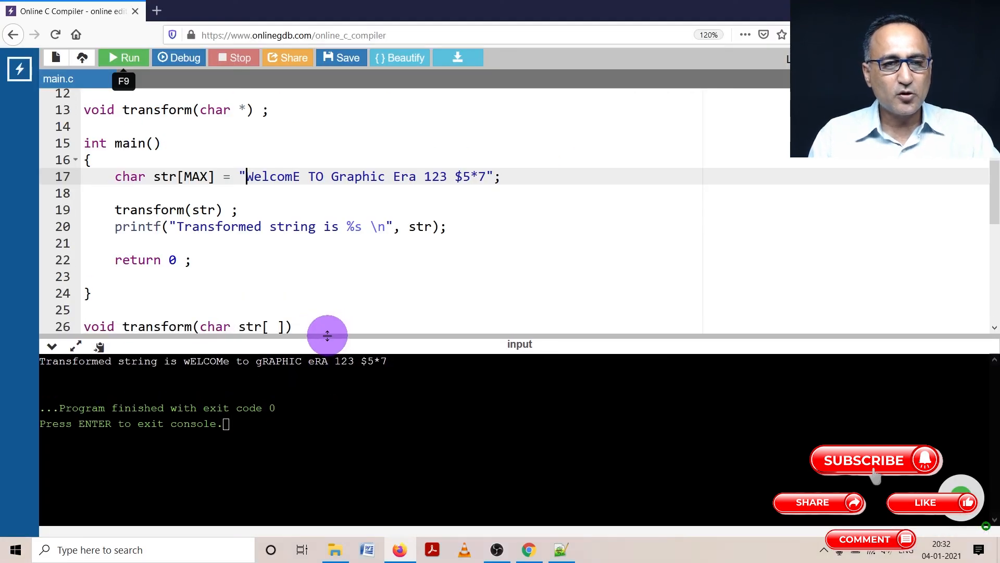
pyautogui.scroll(-3)
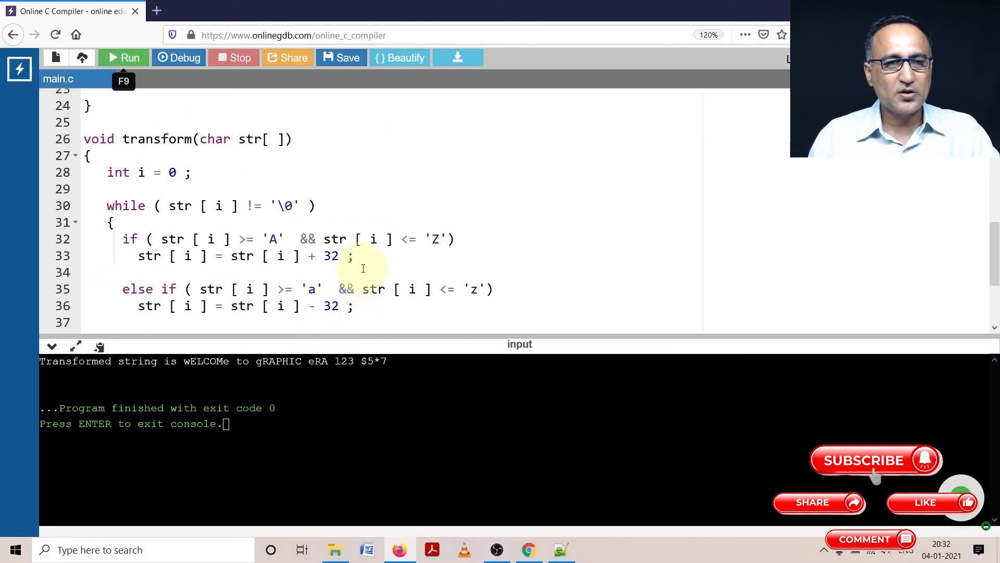